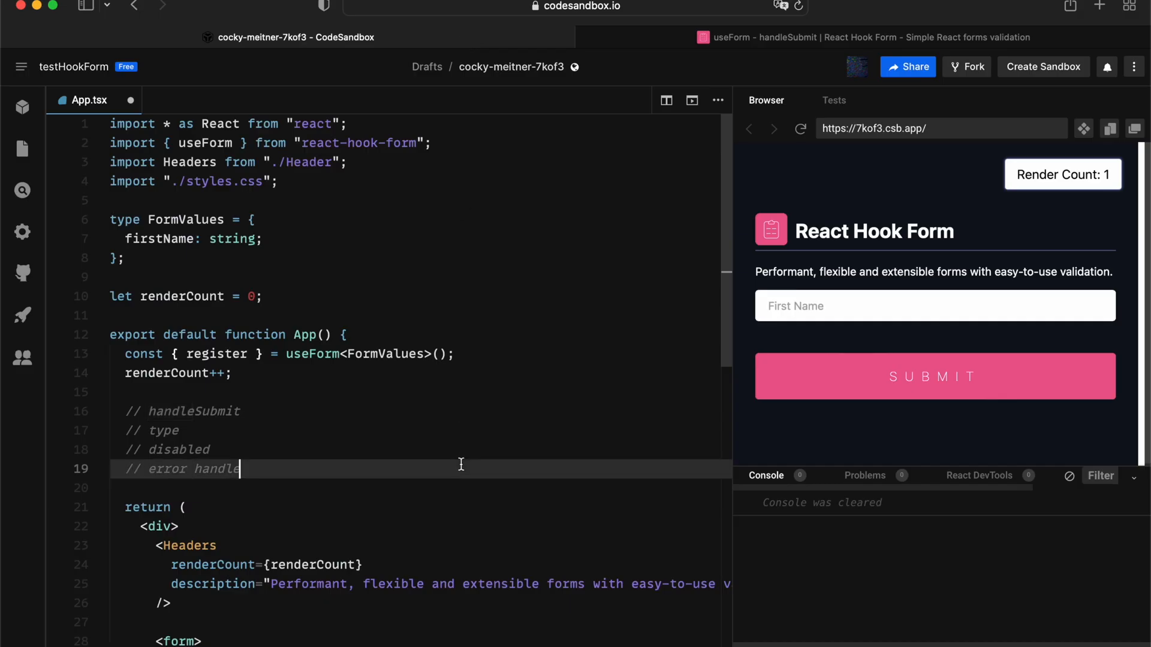
- Add onSubmit={onSubmit} to the form tag and begin declaring const onSubmit
scroll(down, 3)
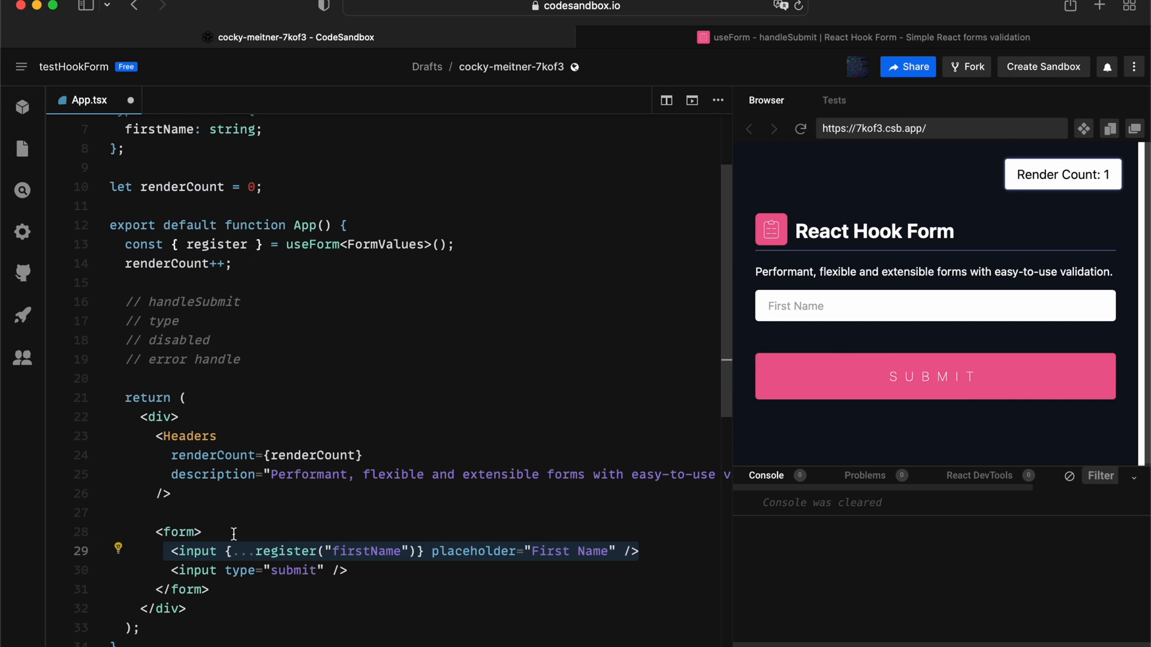
mouse_move(423, 487)
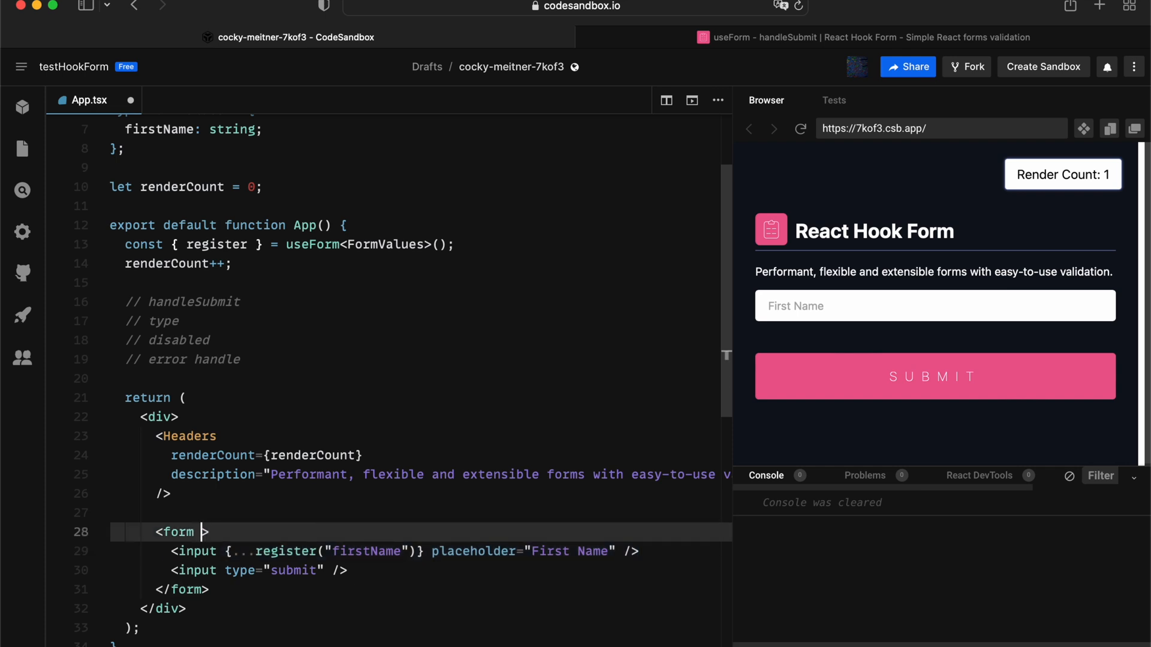
text(onSubmit)
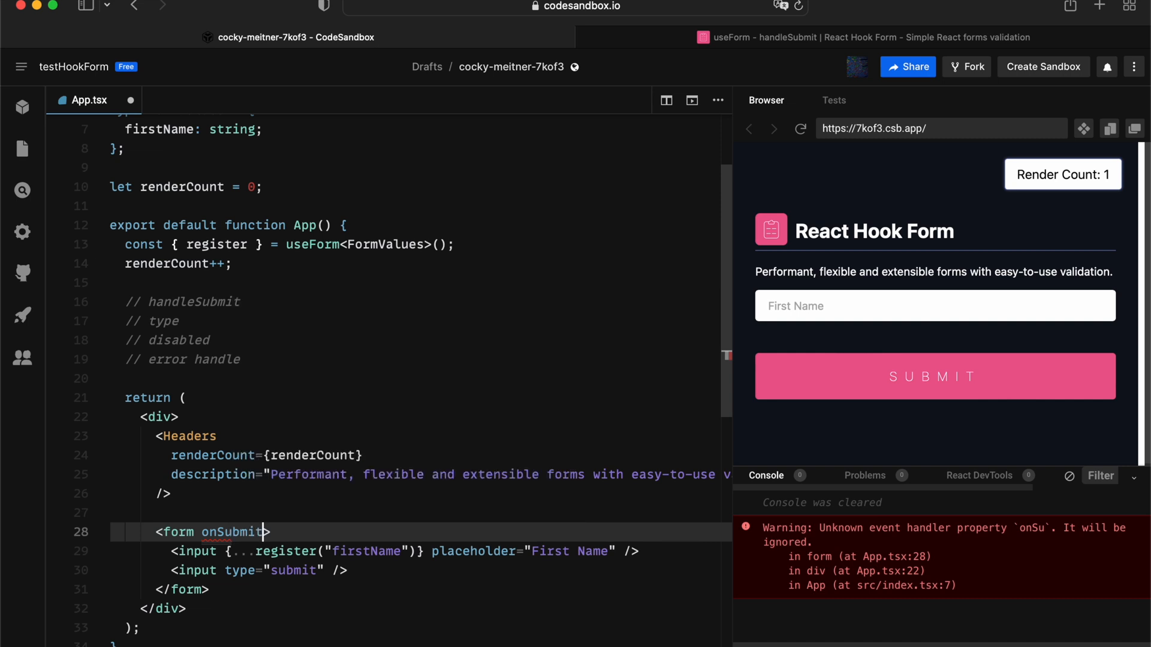
text(=)
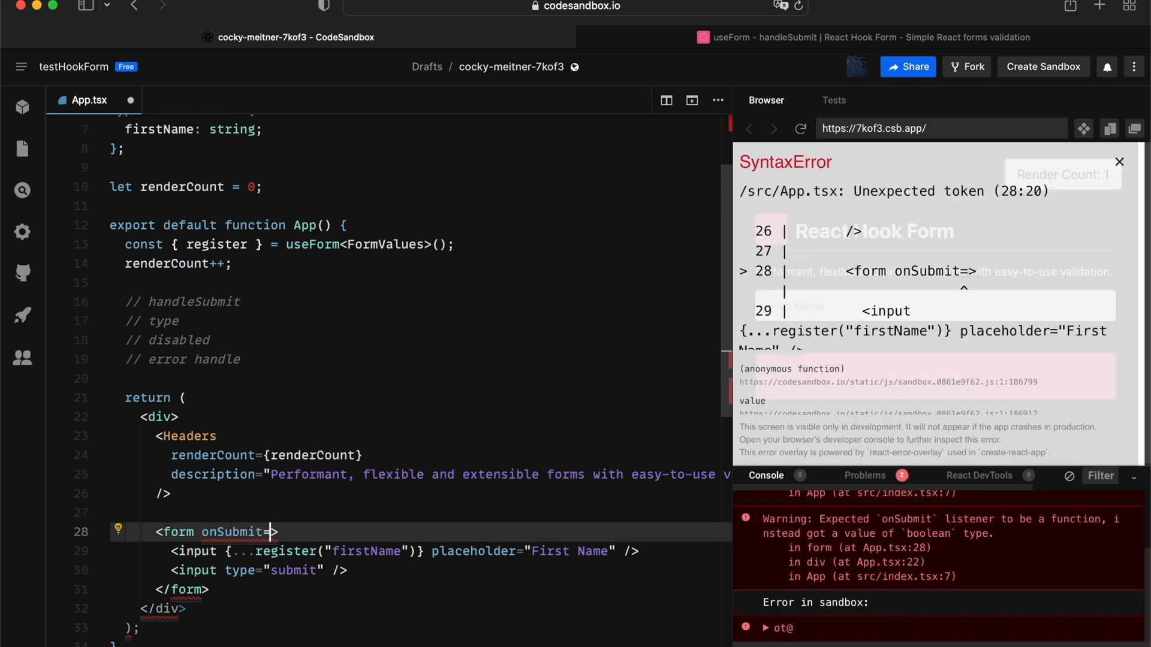
text({onSubmit})
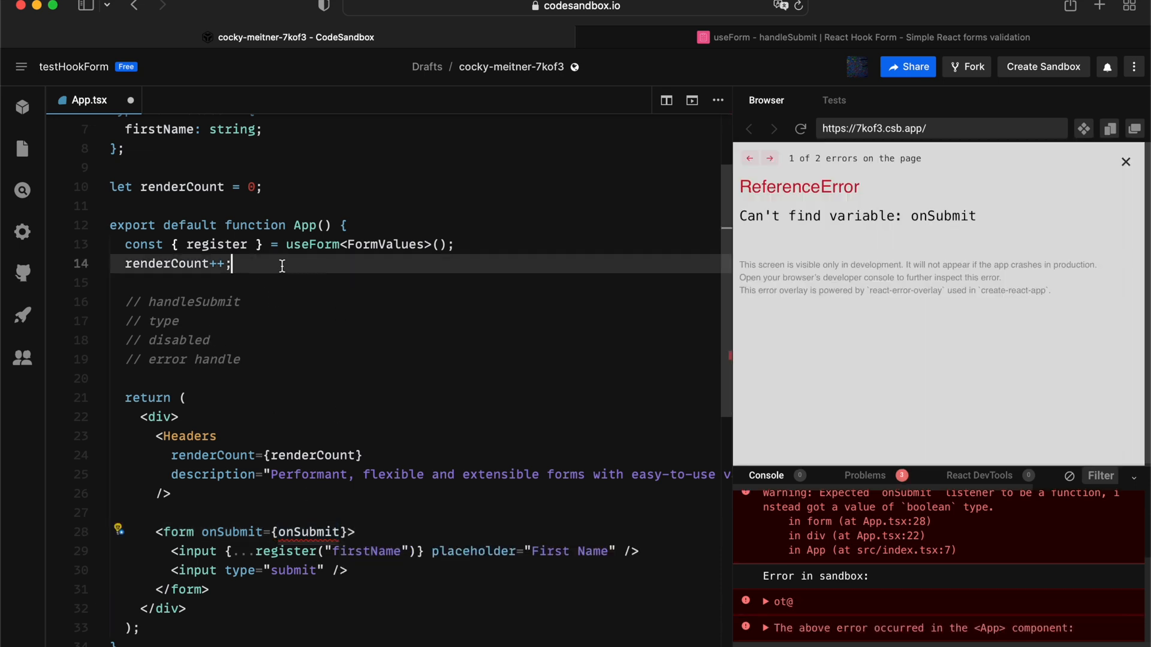
text(const onSubmit)
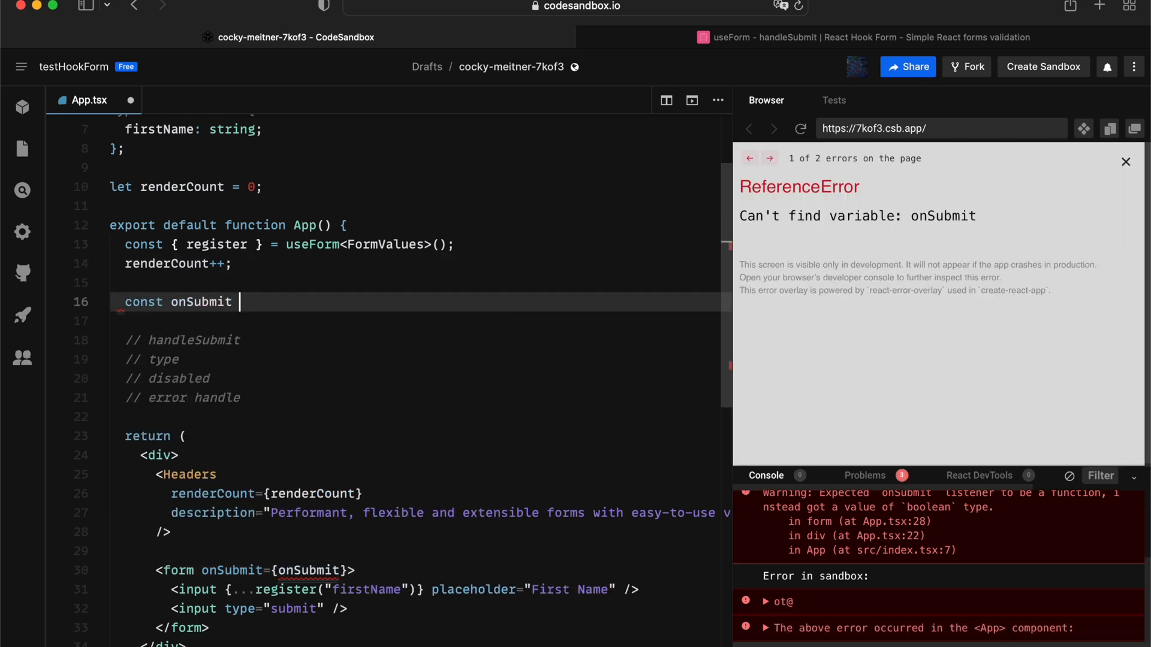
- Write onSubmit as an arrow function taking e that calls e.preventDefault()
text(= () => {)
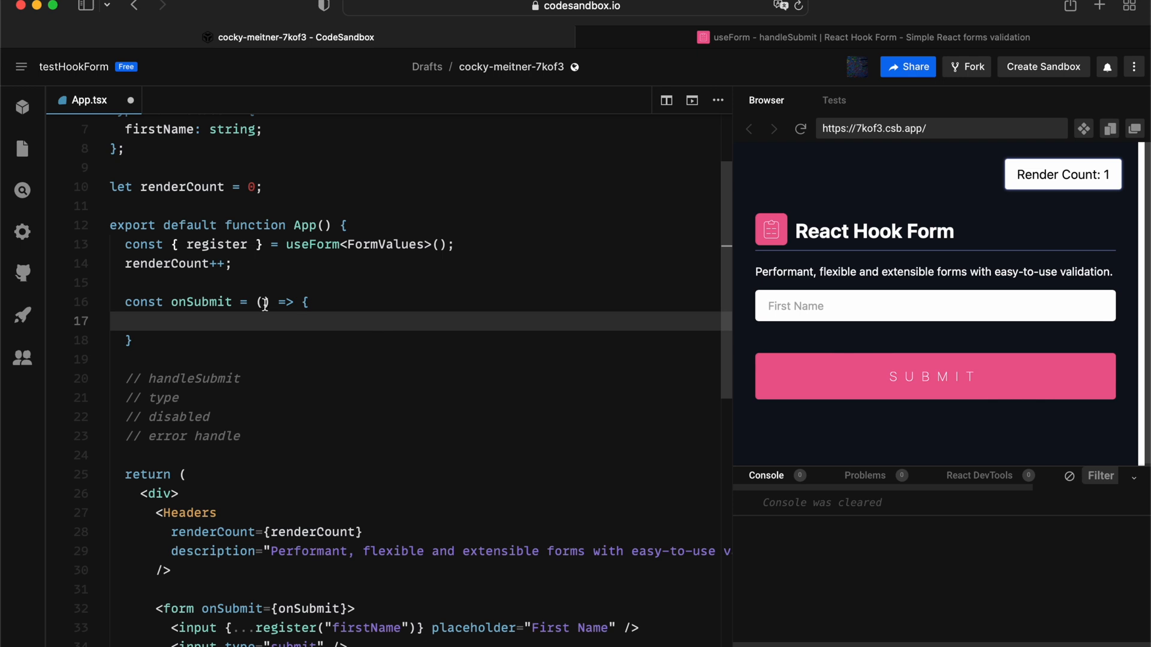
text(e)
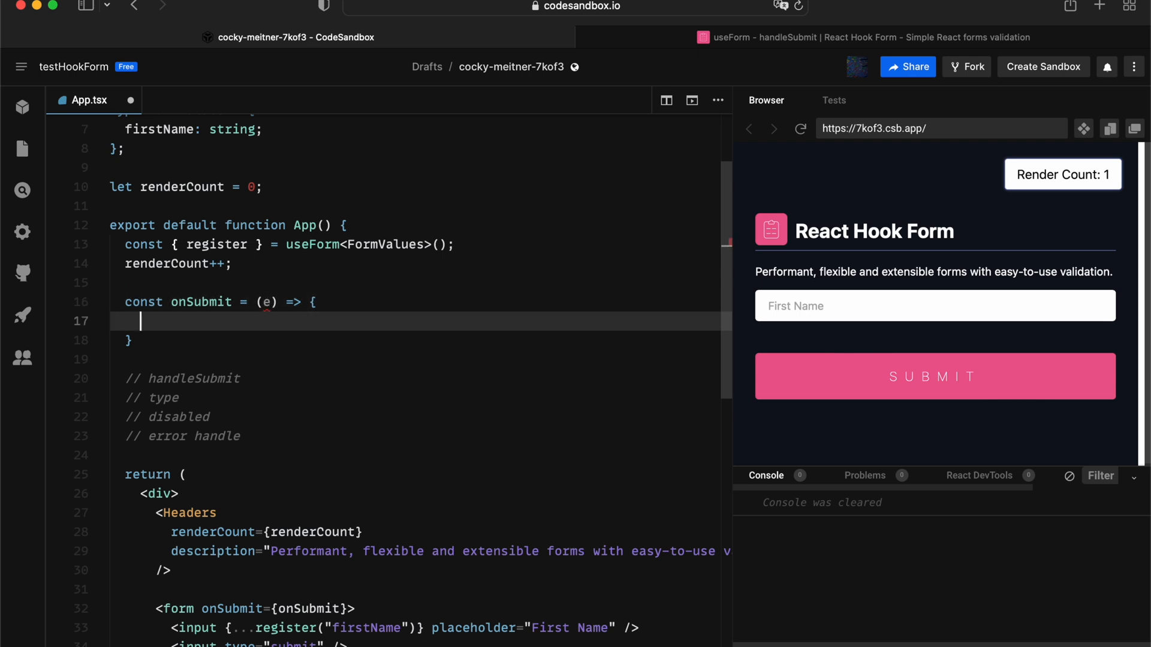
text(e.prev)
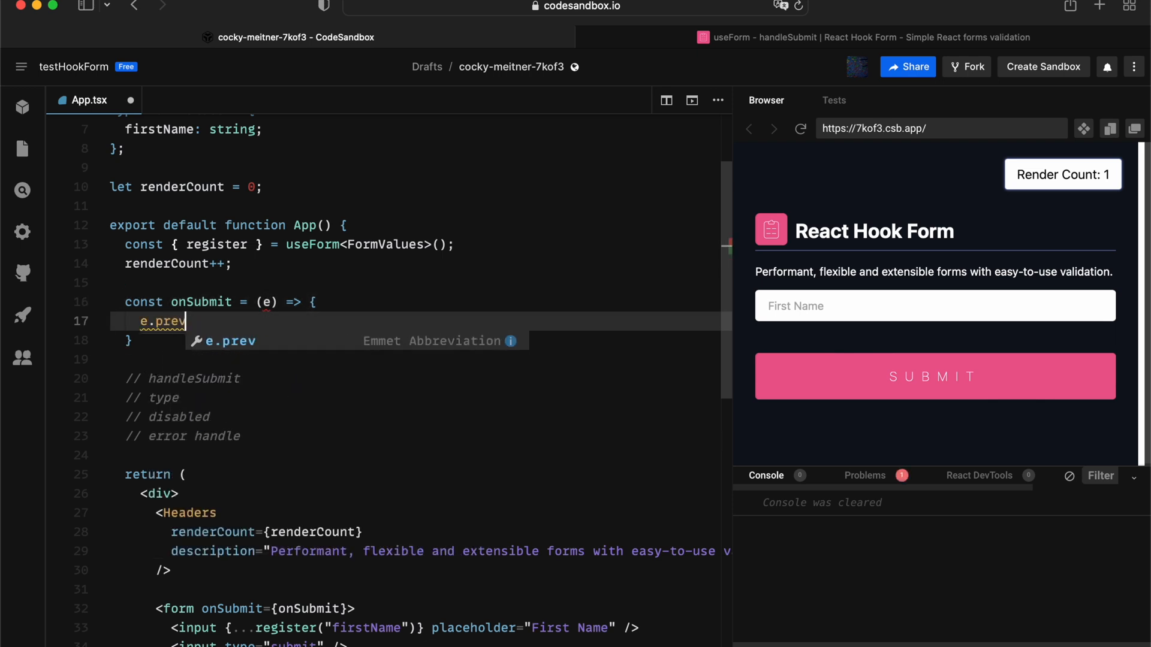
text(entDefau)
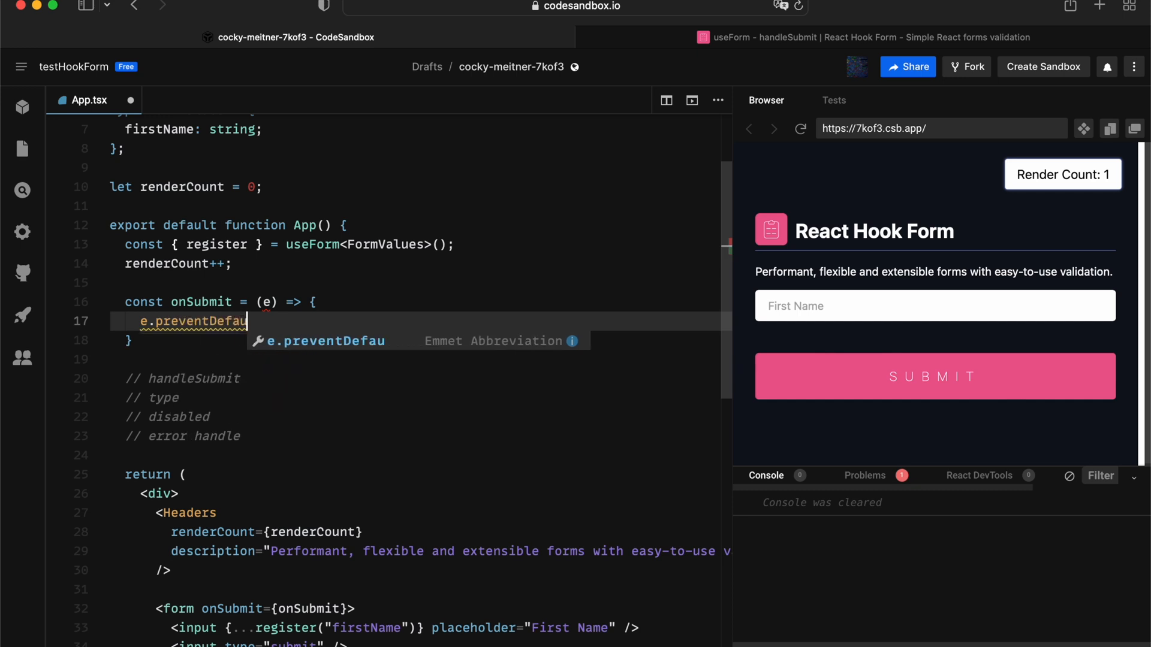
text(lt();)
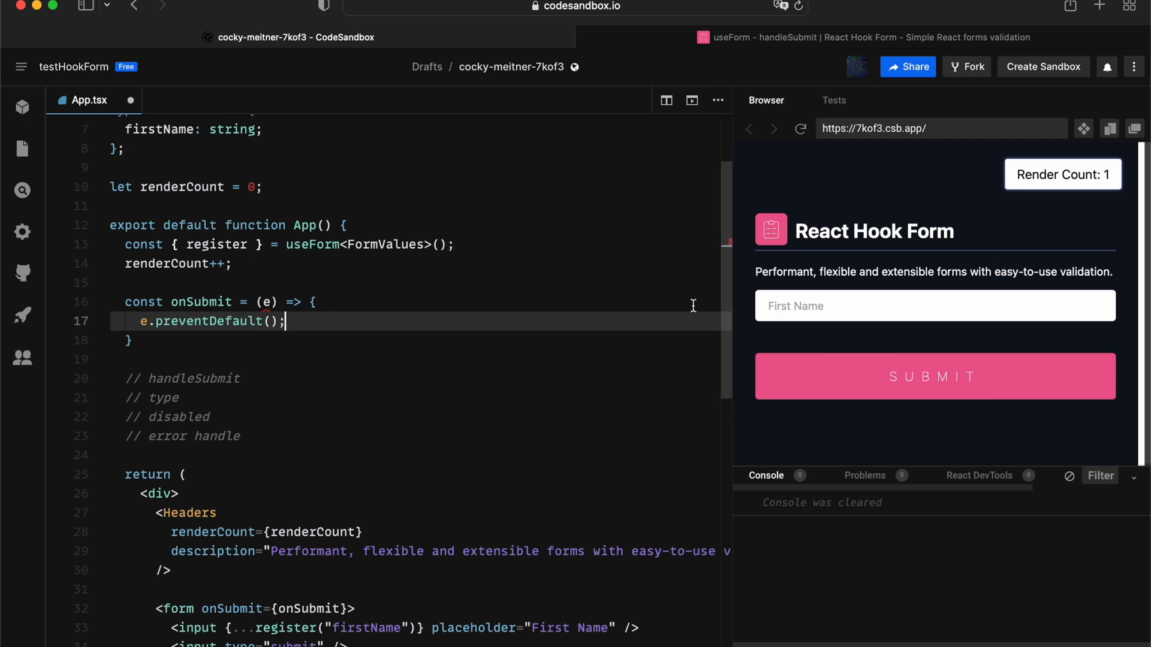
- Log the event with console.log(e) and submit 'asdasd' as a test first name
text(asda)
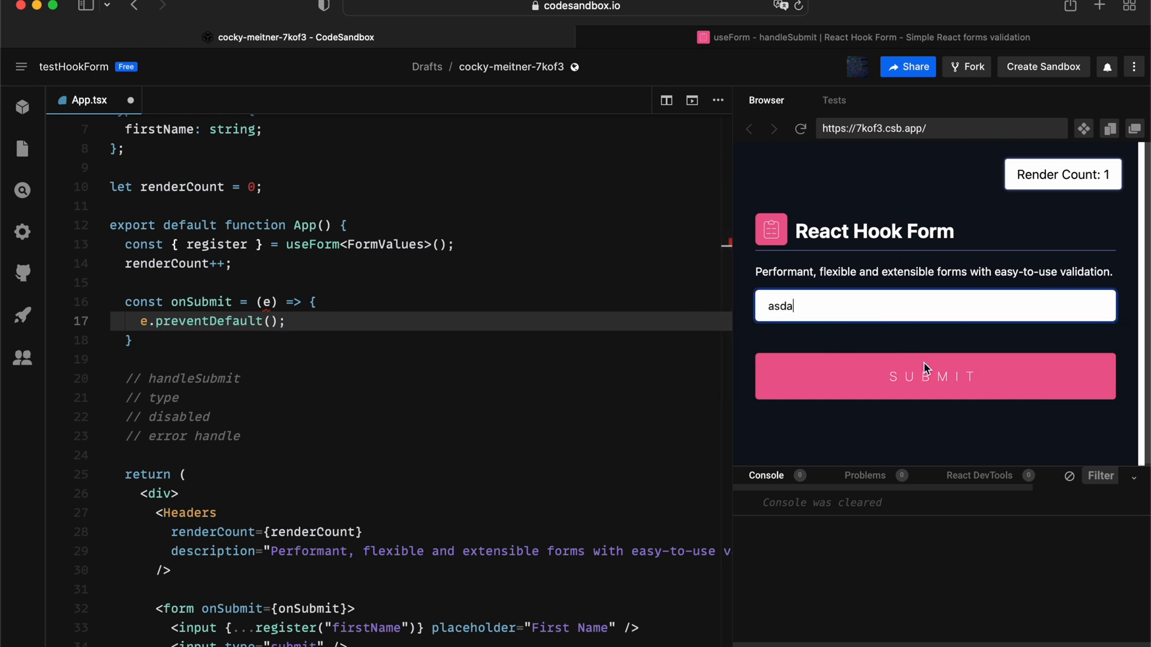
text(sd)
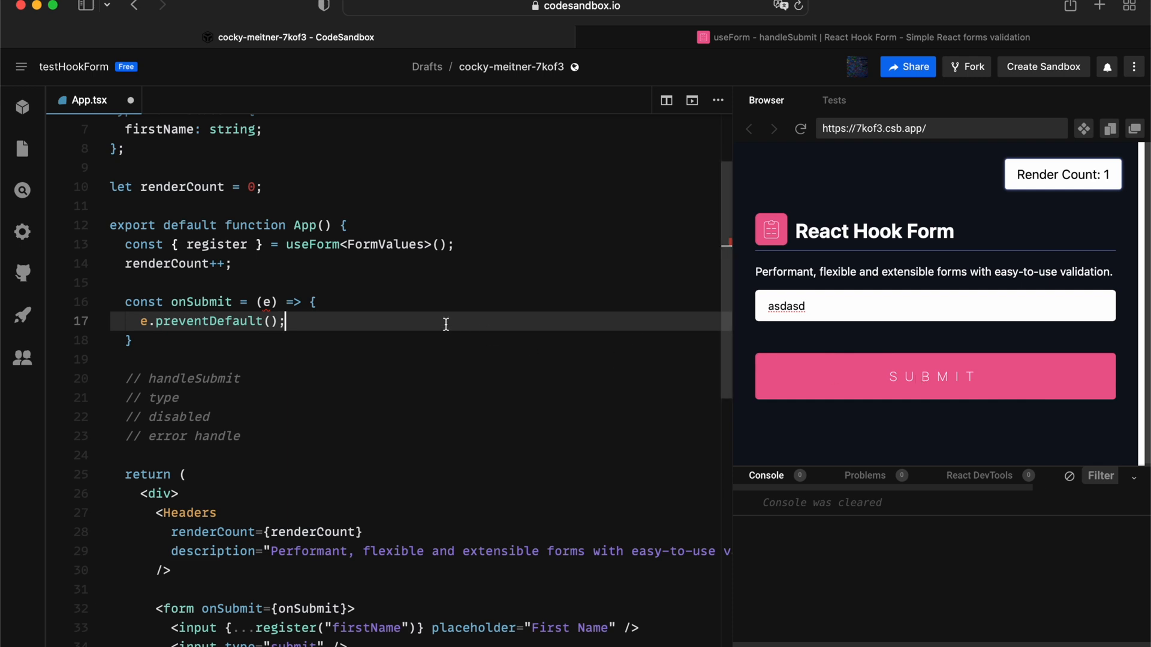
text(console.log(e))
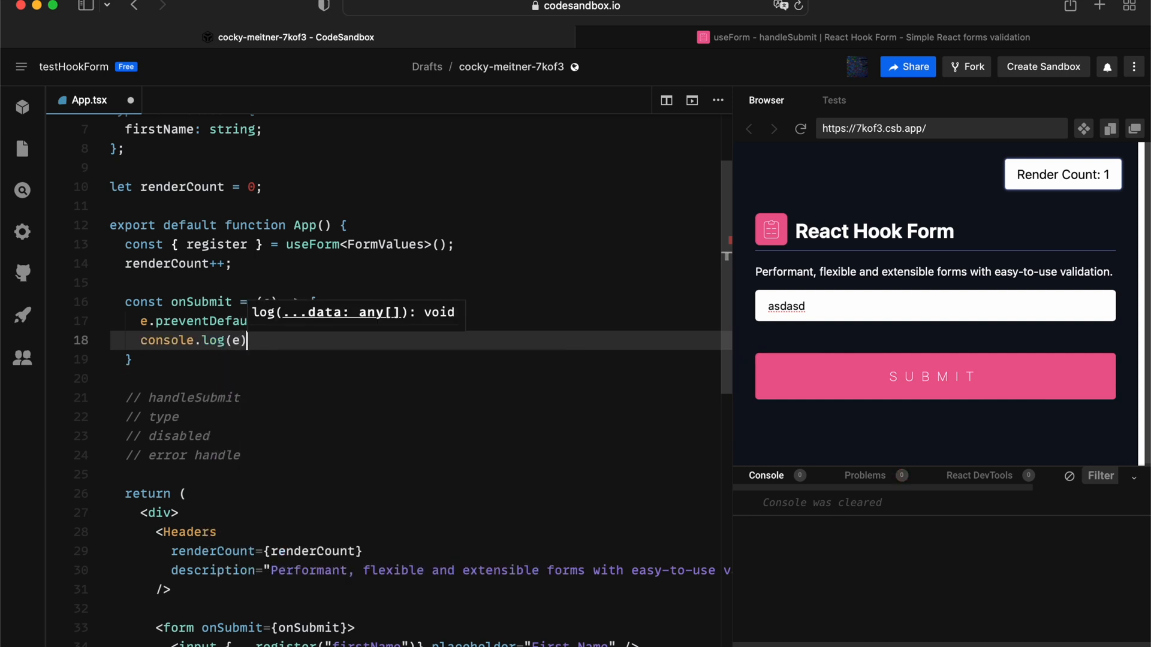
click(934, 376)
text(handl)
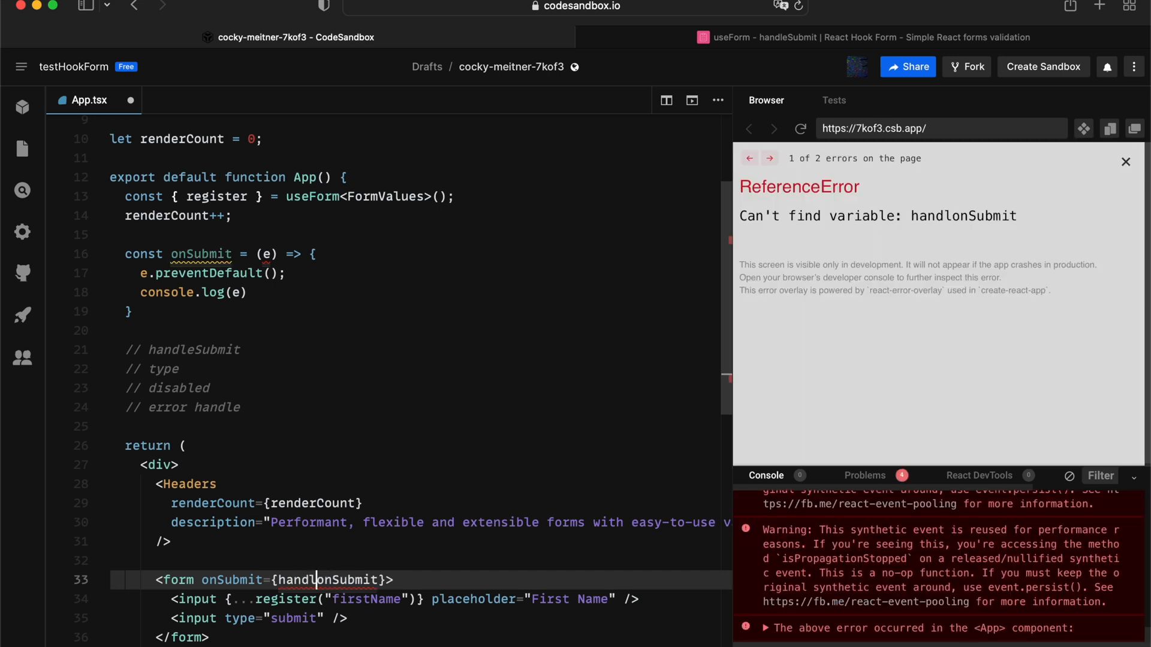
- Destructure handleSubmit from useForm and set the form's onSubmit to handleSubmit(onSubmit)
text(Submi)
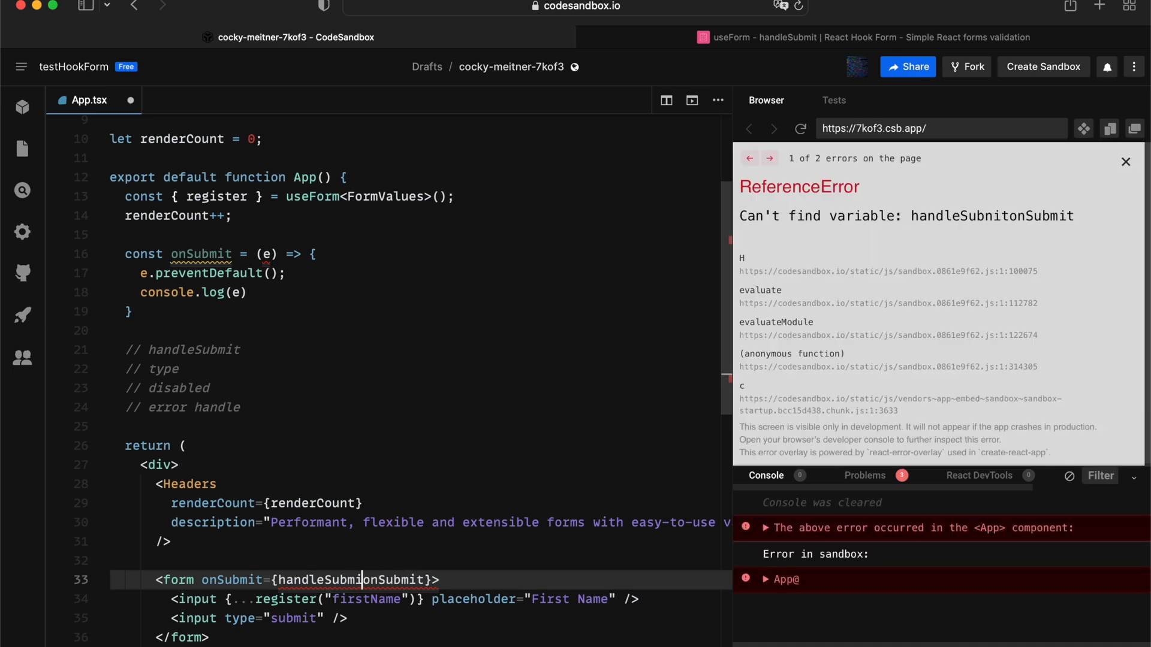
text((onSubmit))
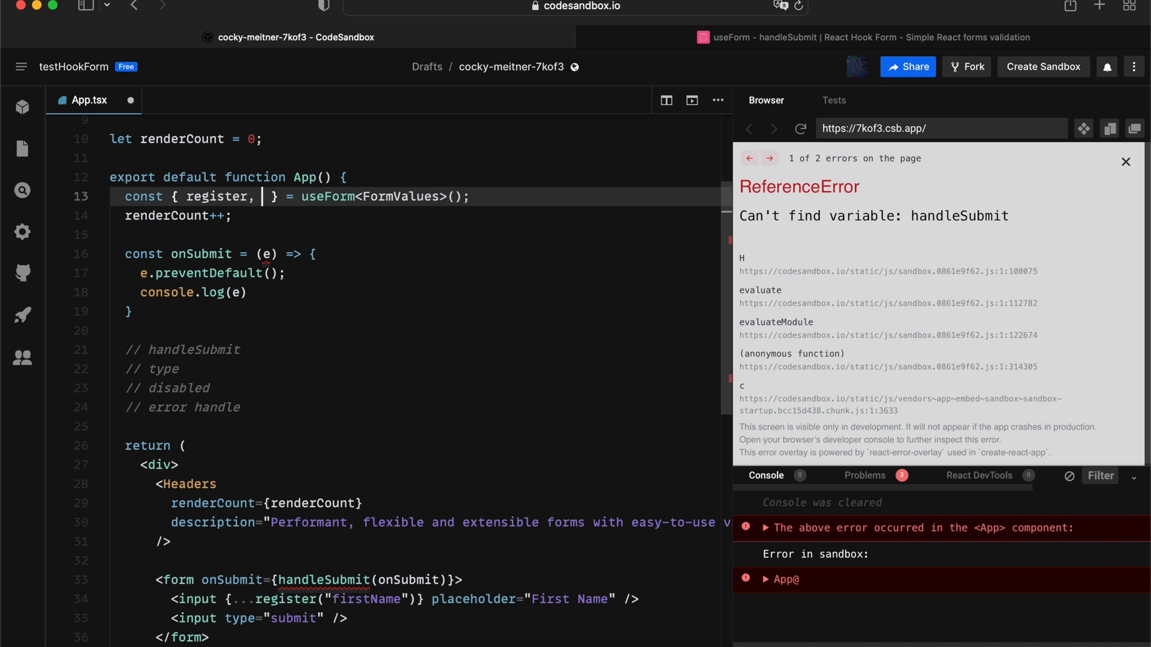
text(handleSubmit)
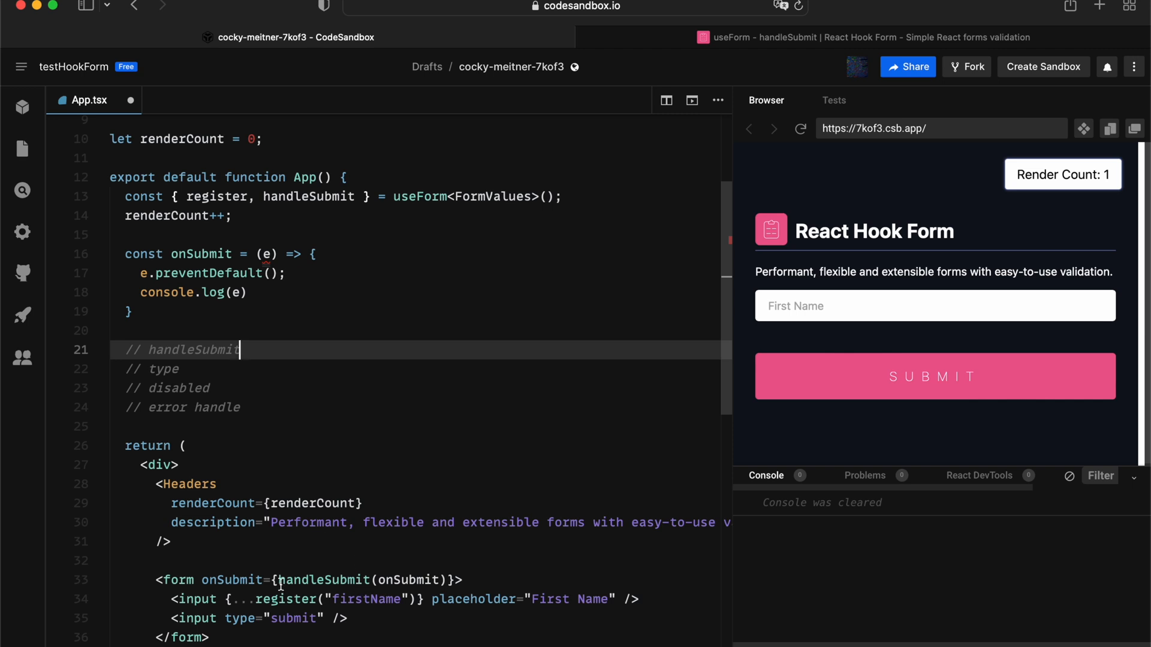
text(() =>)
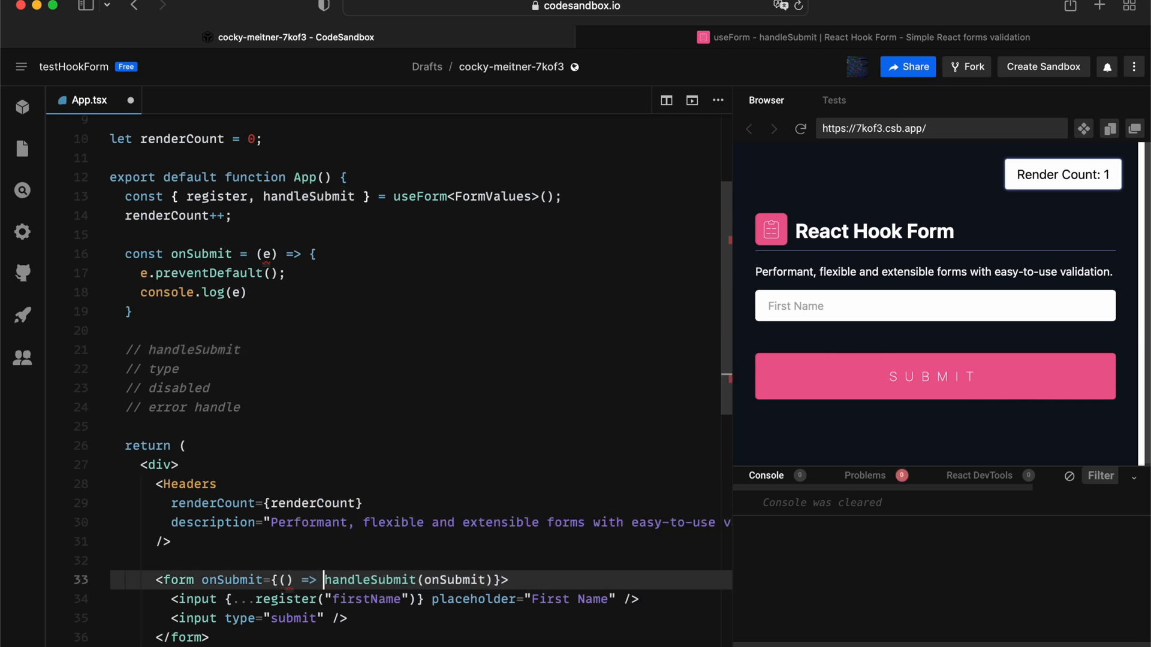
text((e))
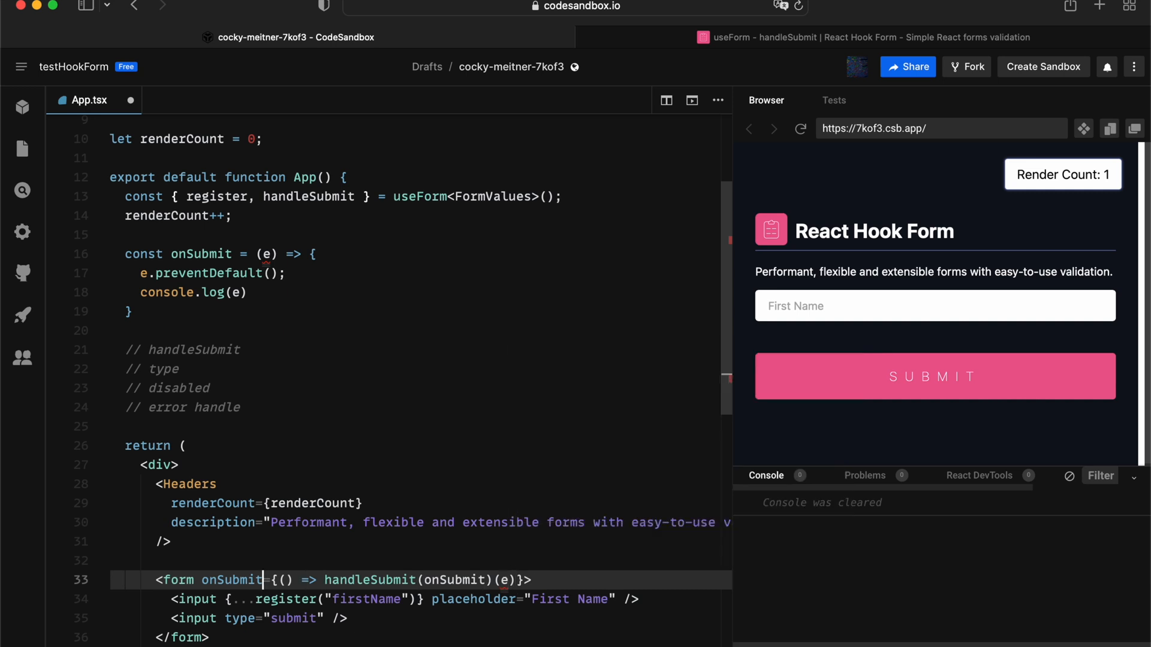
text(e)
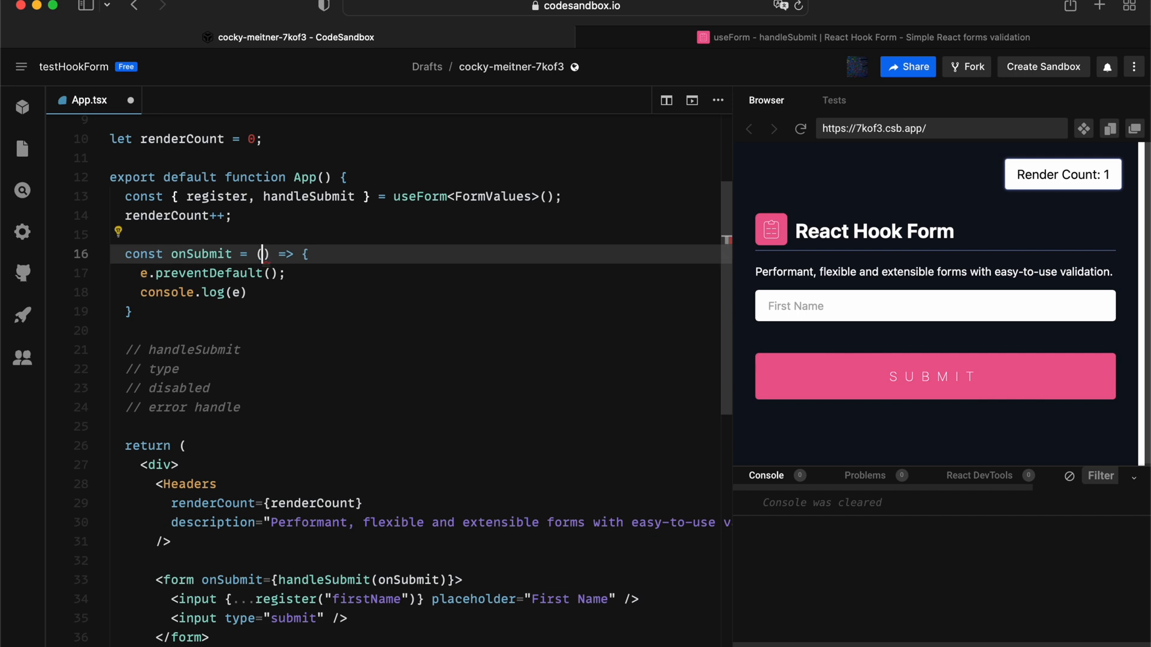
- Make onSubmit take data and event, log 'data' with data, and submit the form
text(d)
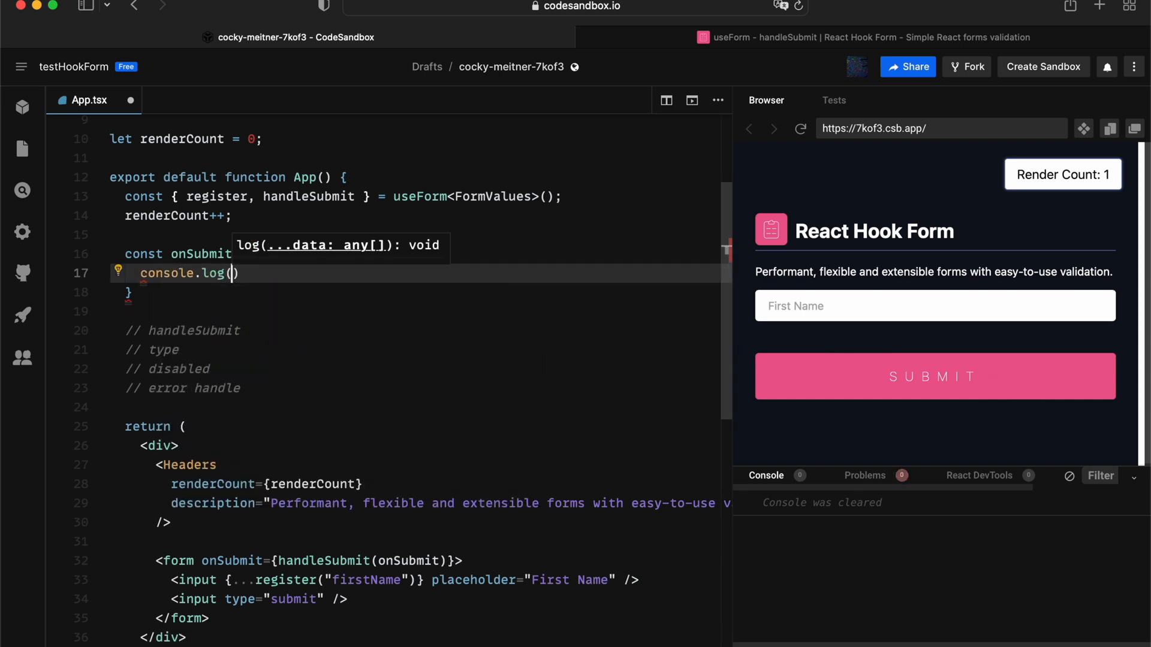
text((data) => console.log('data', data)
click(935, 305)
text(asdasd)
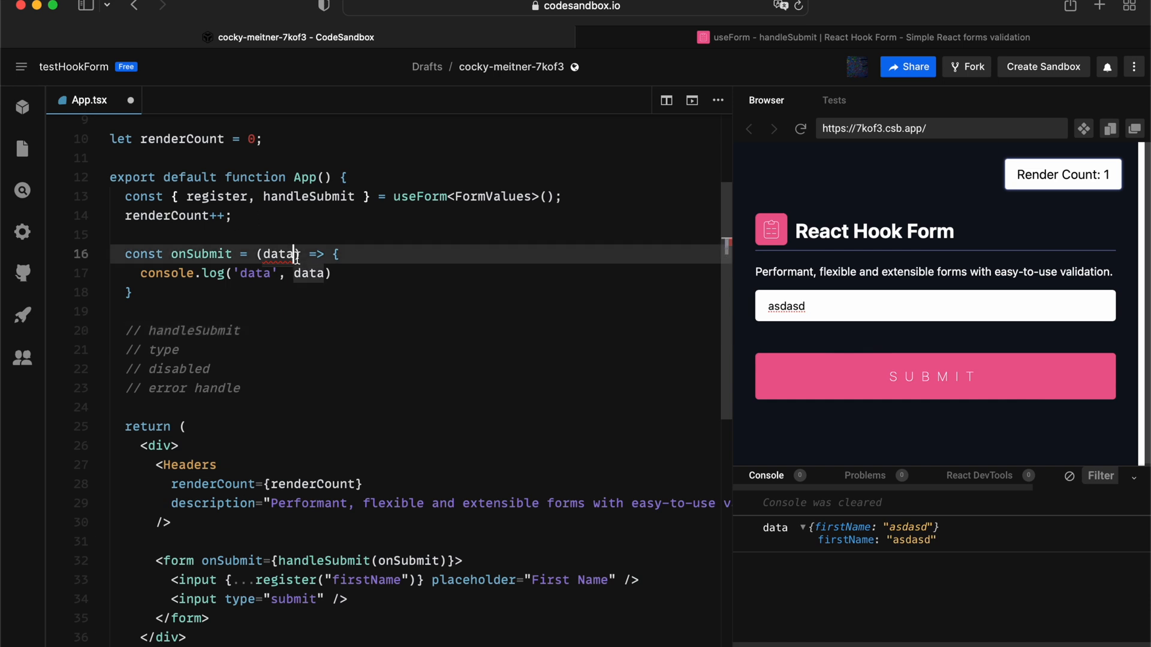
text(, event)
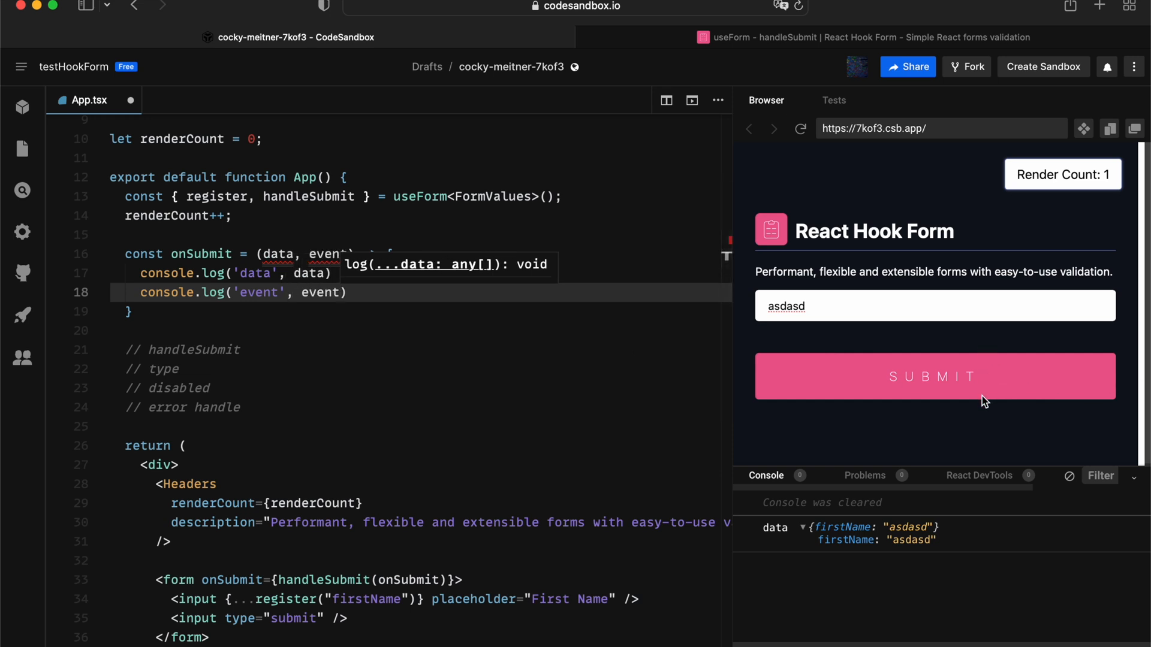
click(934, 376)
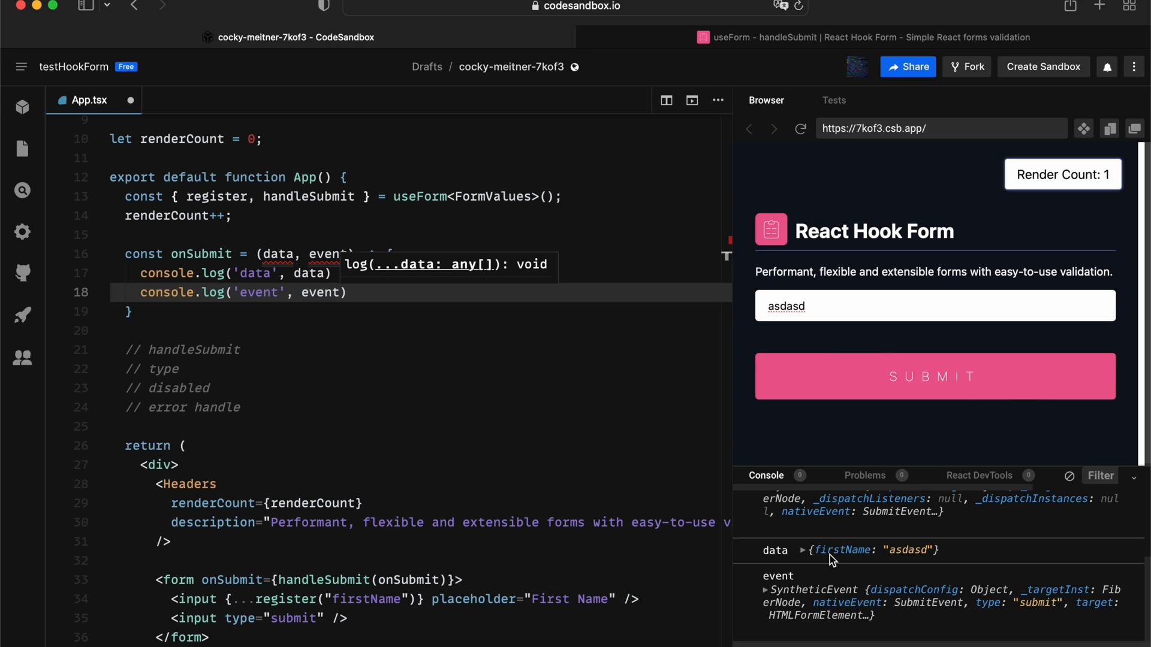
mouse_move(636, 529)
text(, )
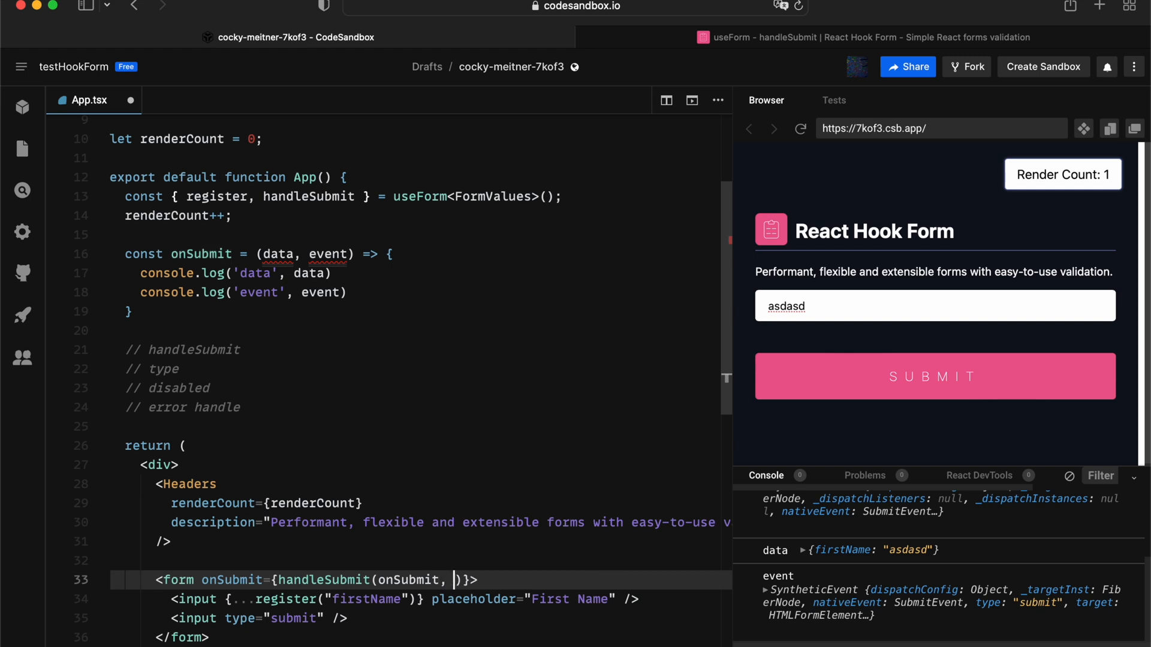
- Pass onError to handleSubmit, declare onError logging 'wrong', and reload the preview
text(onError)
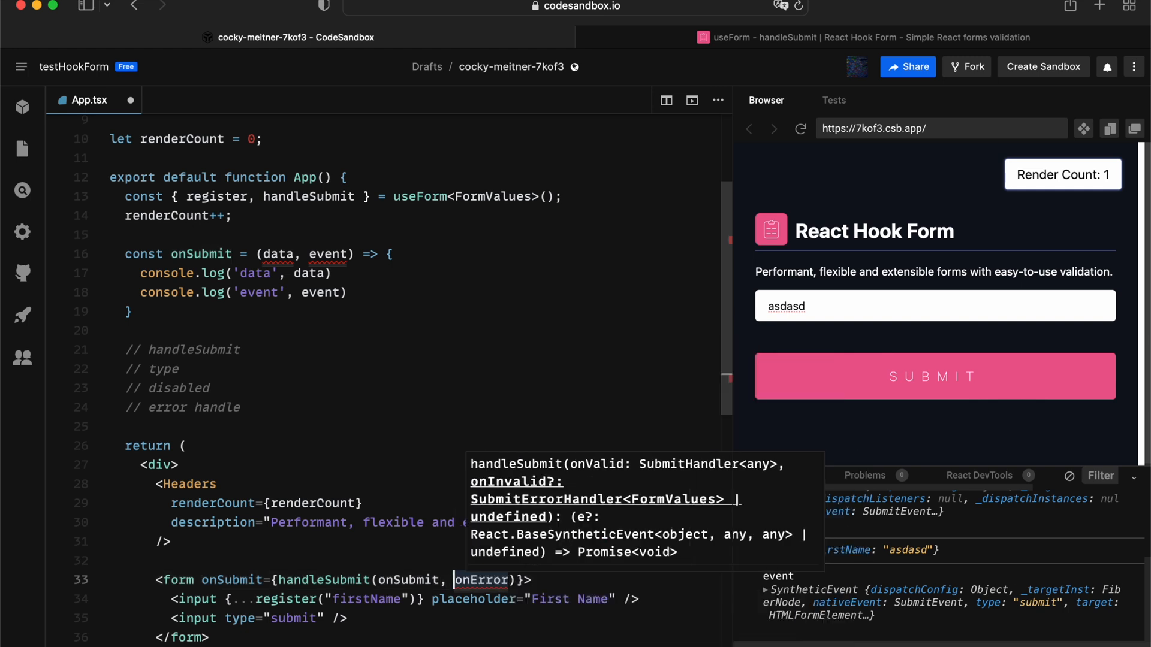
text(const)
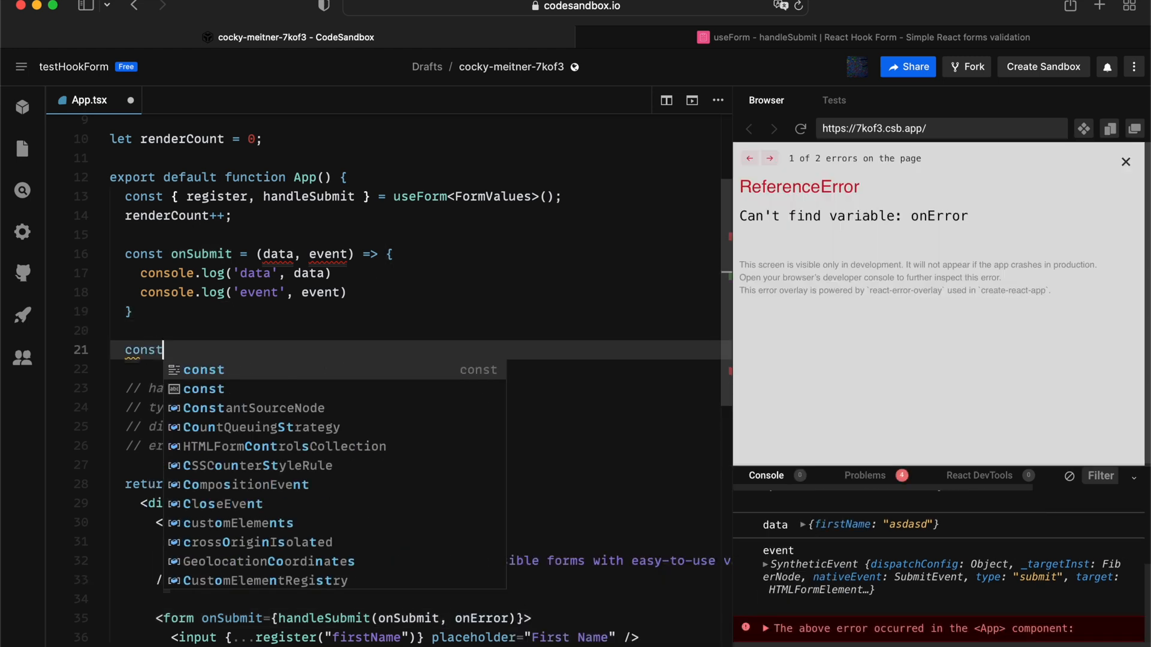
text(onError =)
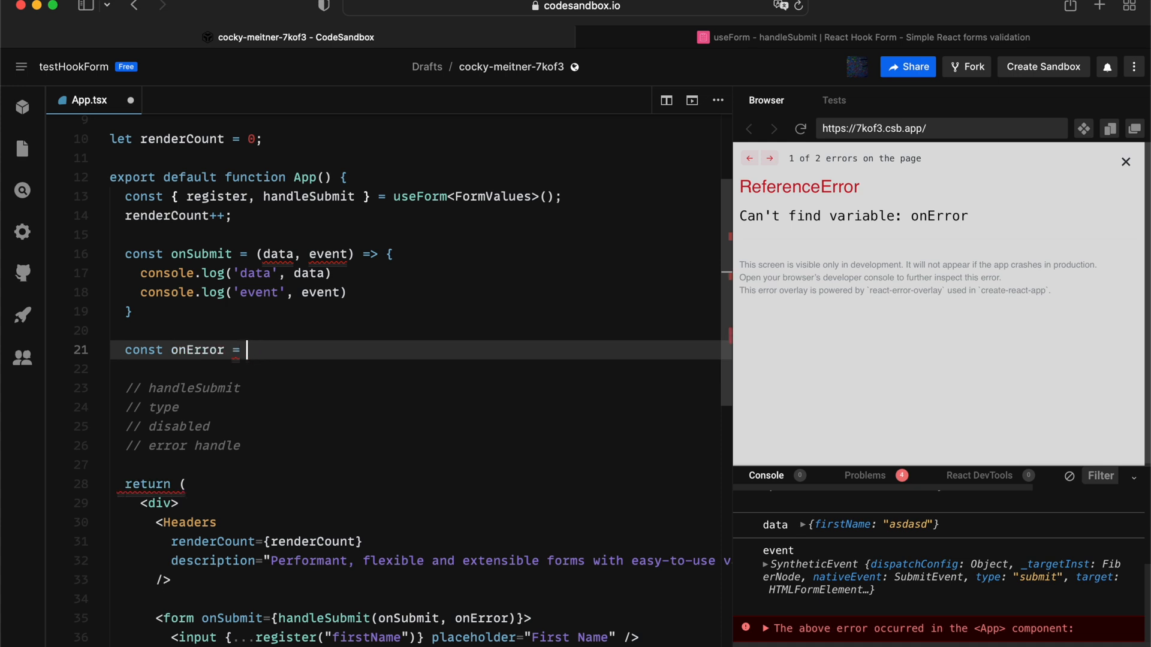
text(() => {)
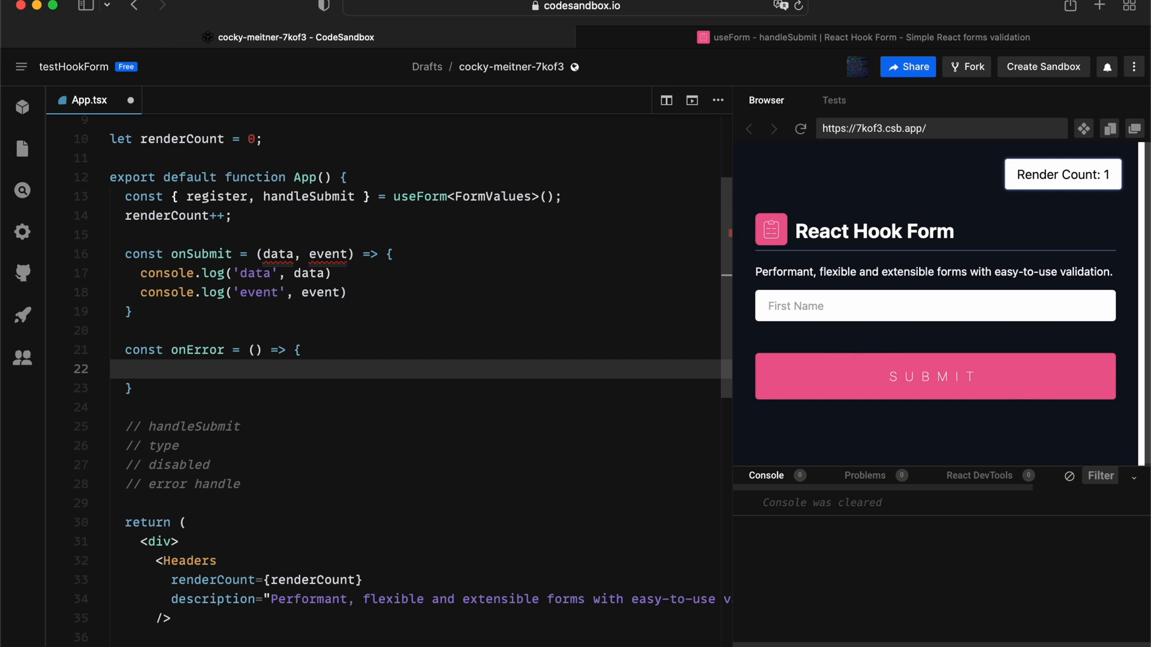
text(console.log("wrong");)
text({...register("firstName", { required: true })})
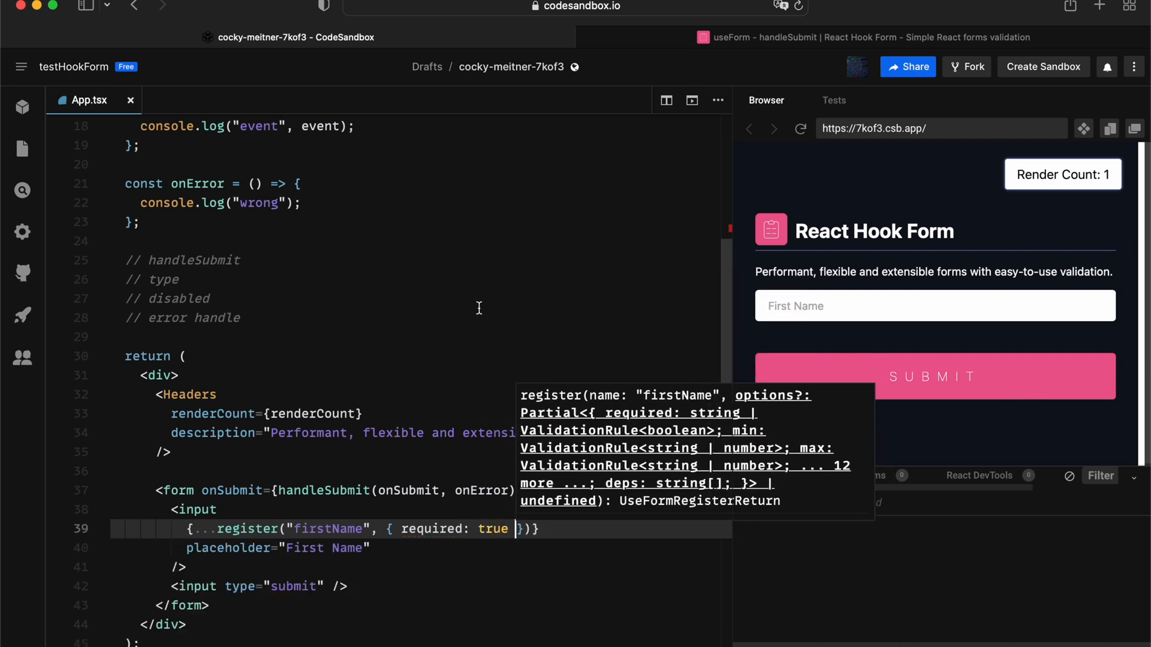
click(800, 128)
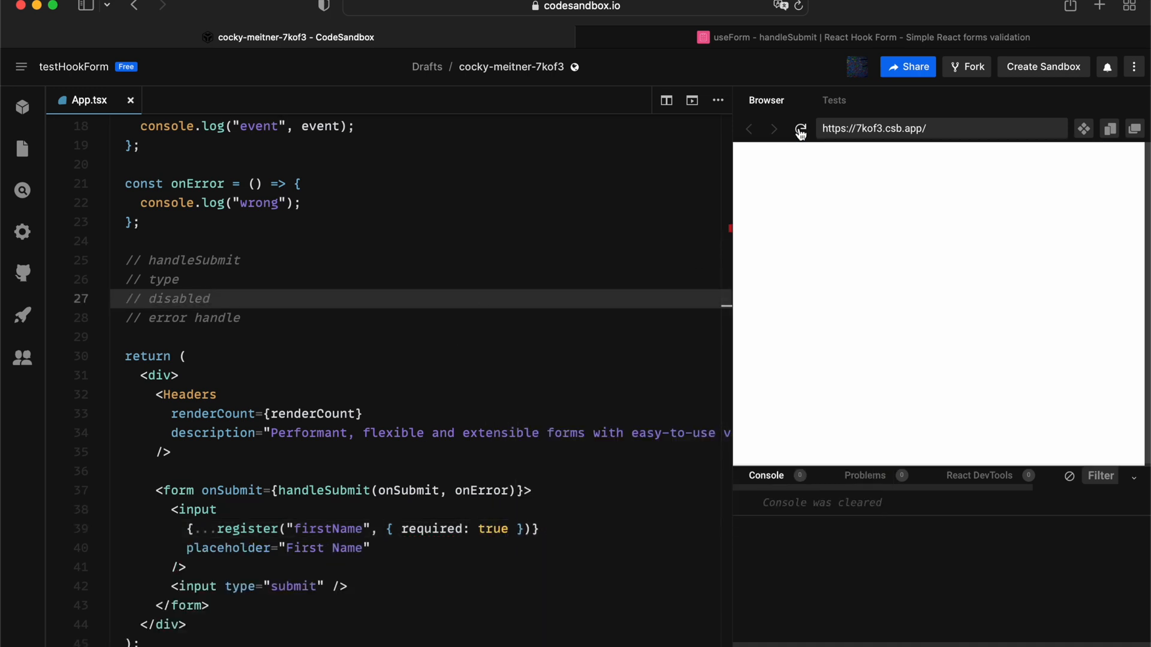
click(800, 128)
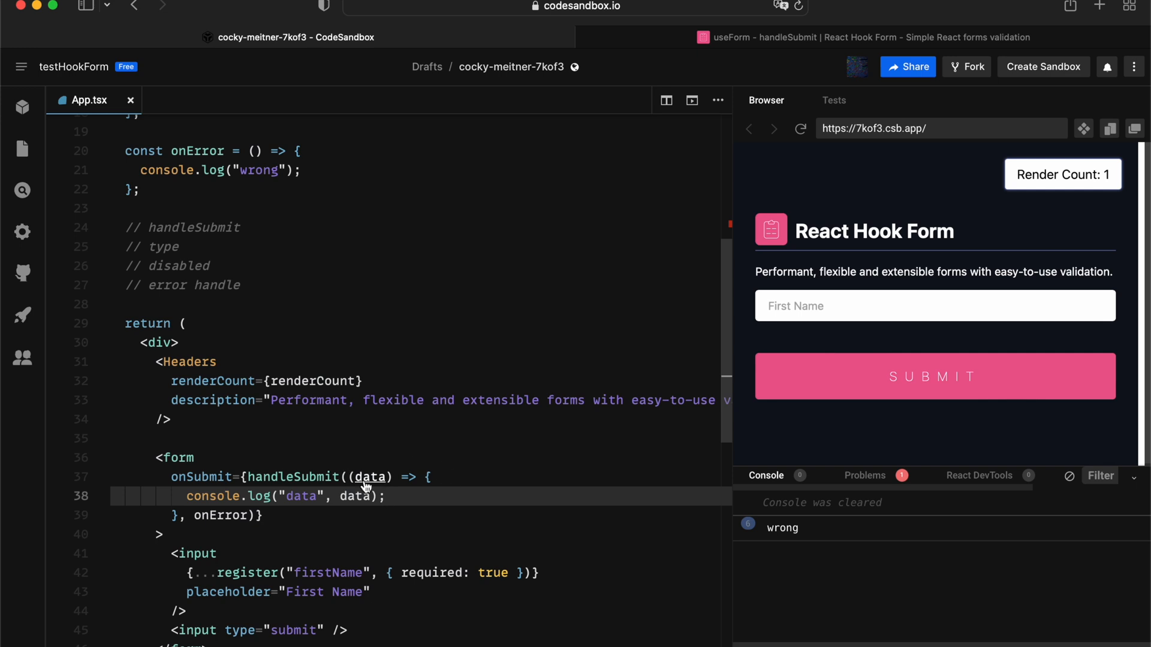
mouse_move(368, 479)
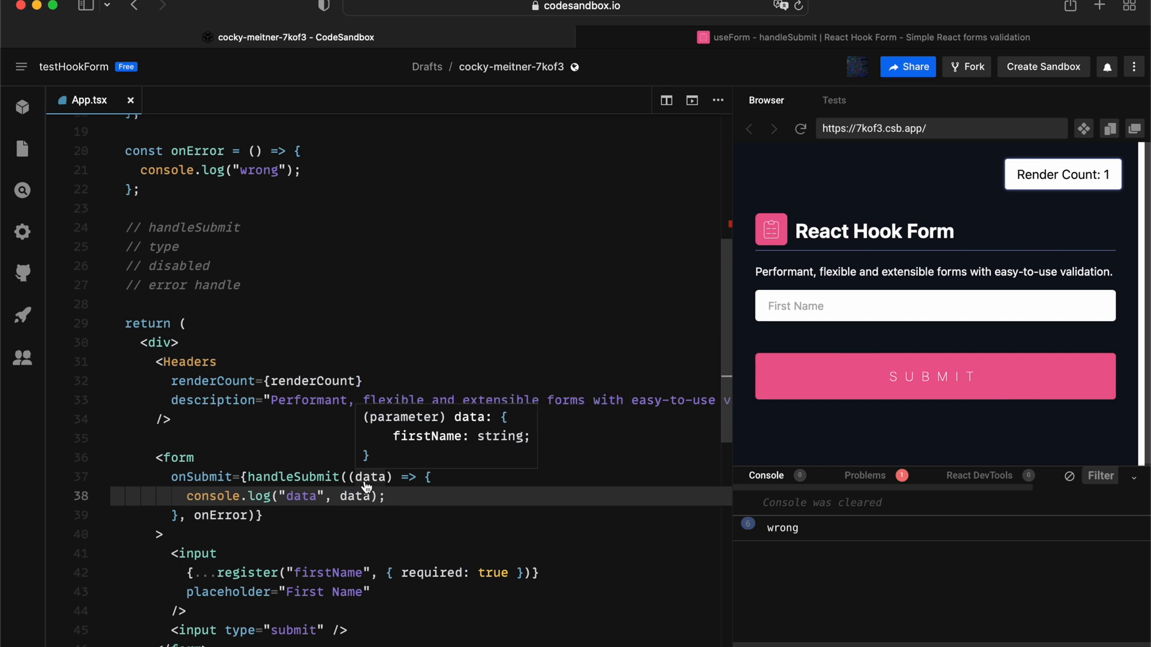
- Edit onSubmit to take only data, typed as FormValues
text(.fir)
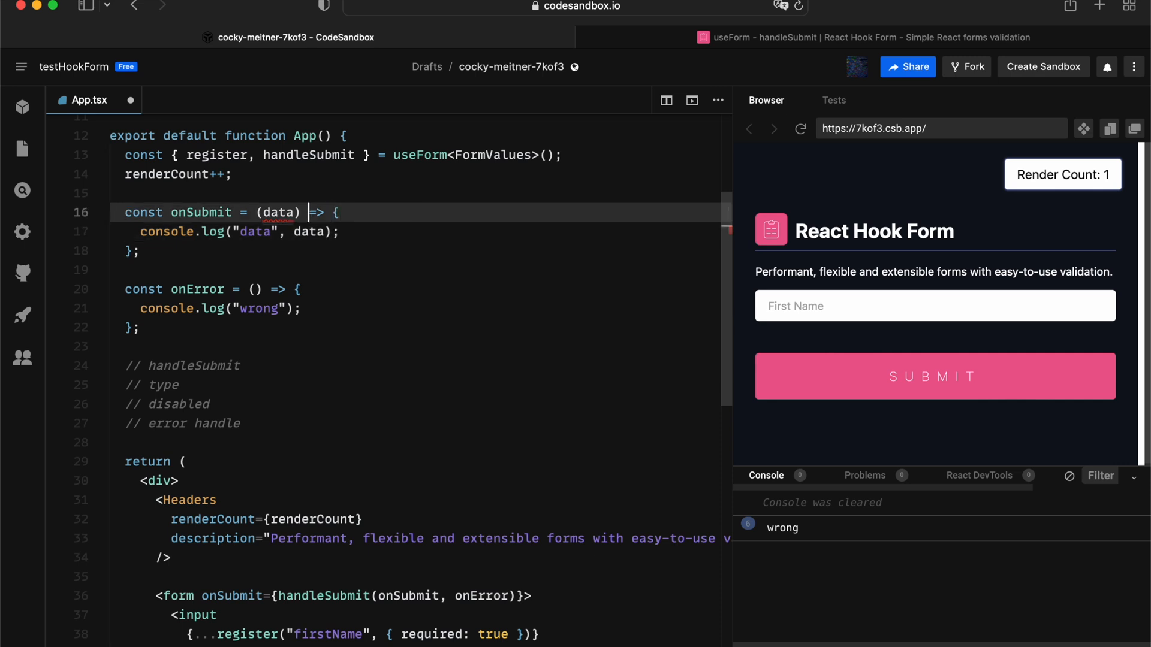
text(: FormValues)
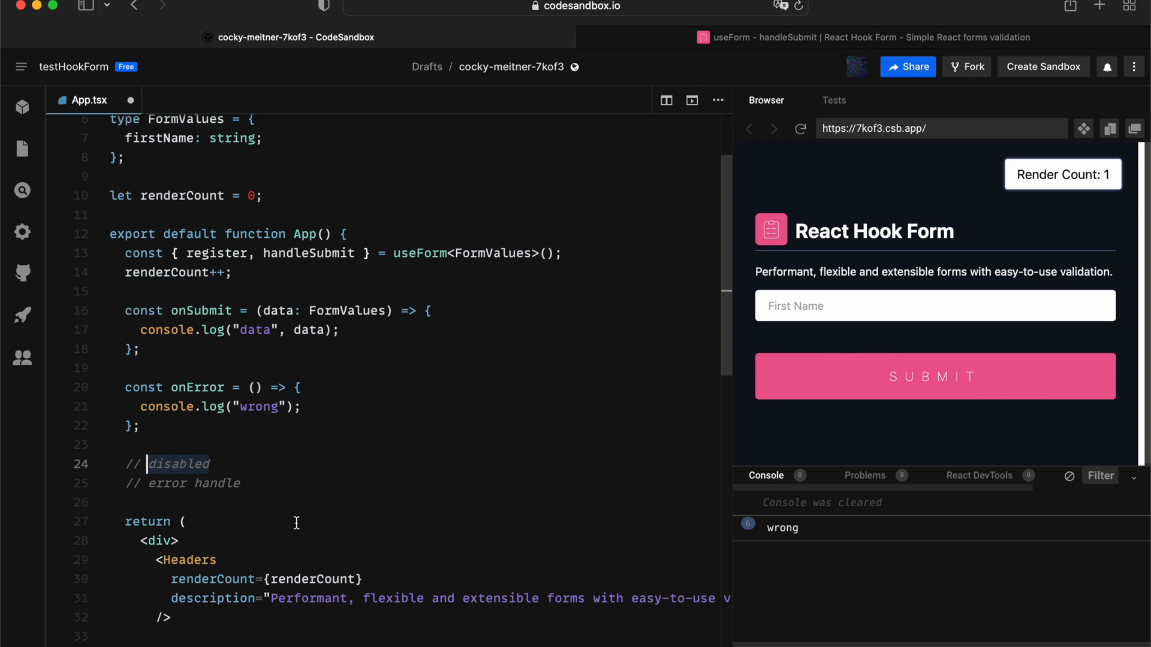
mouse_move(313, 502)
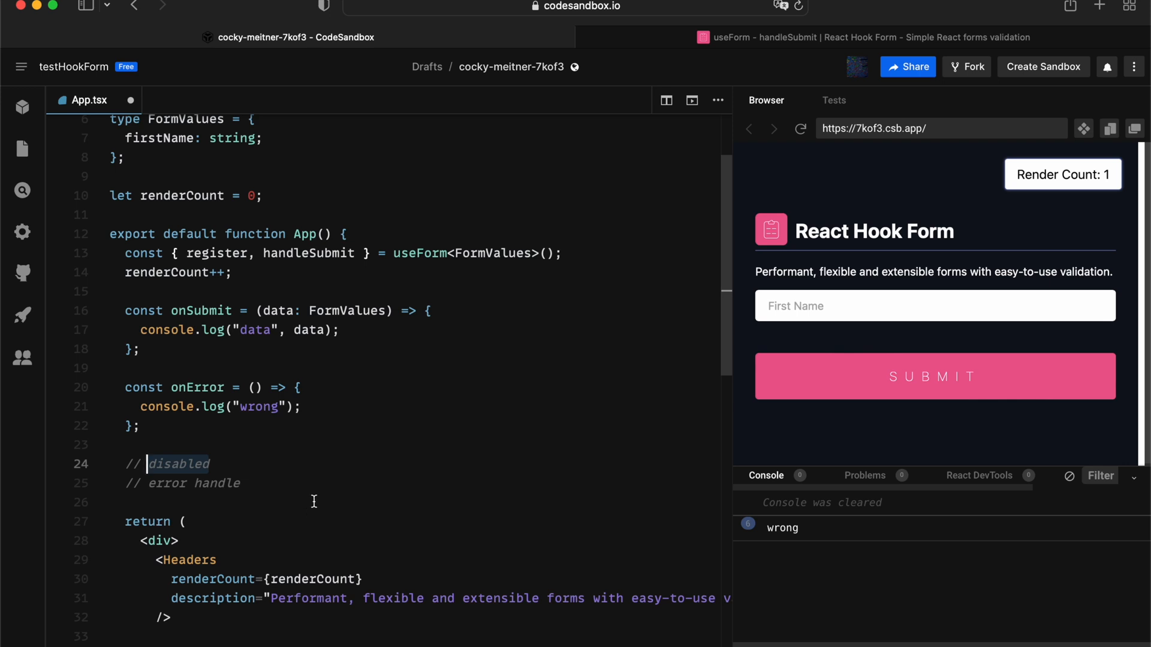
- Submit the form with firstName registered as disabled
scroll(down, 3)
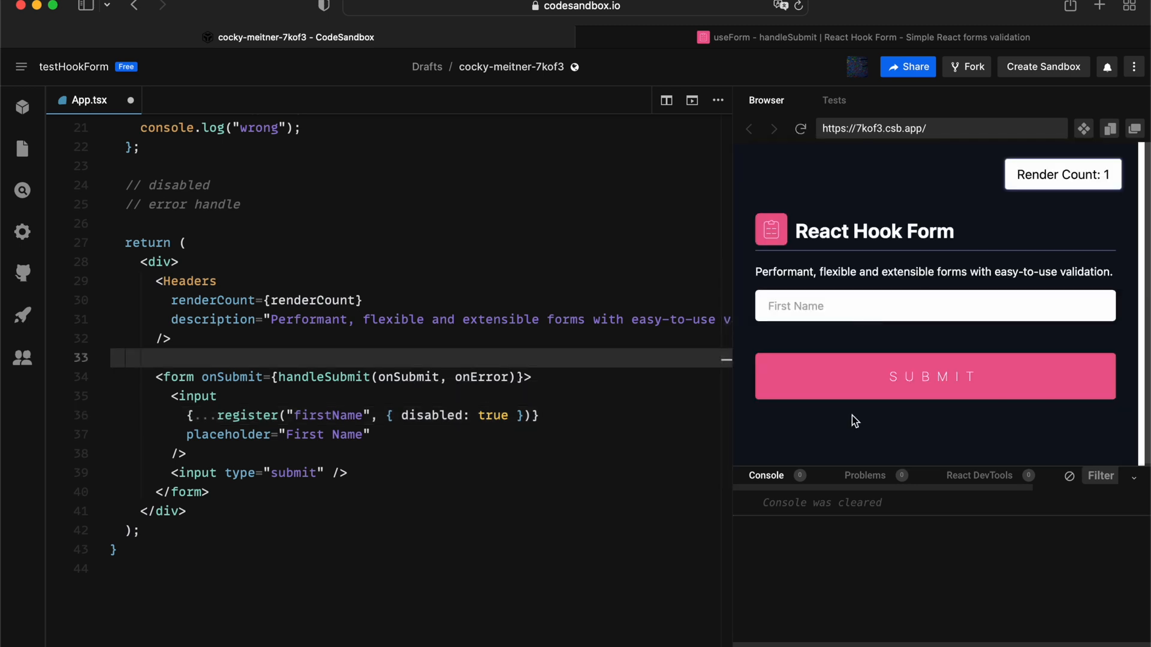
click(935, 376)
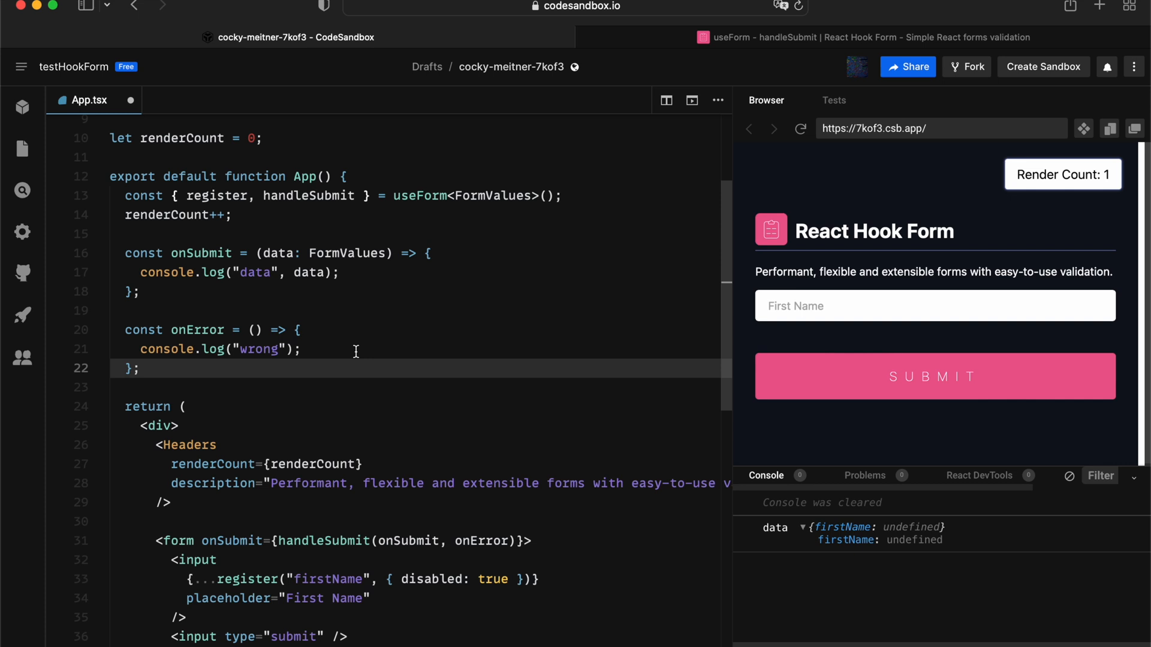
- Open the React Hook Form handleSubmit API page to read its disabled-input rules
click(873, 36)
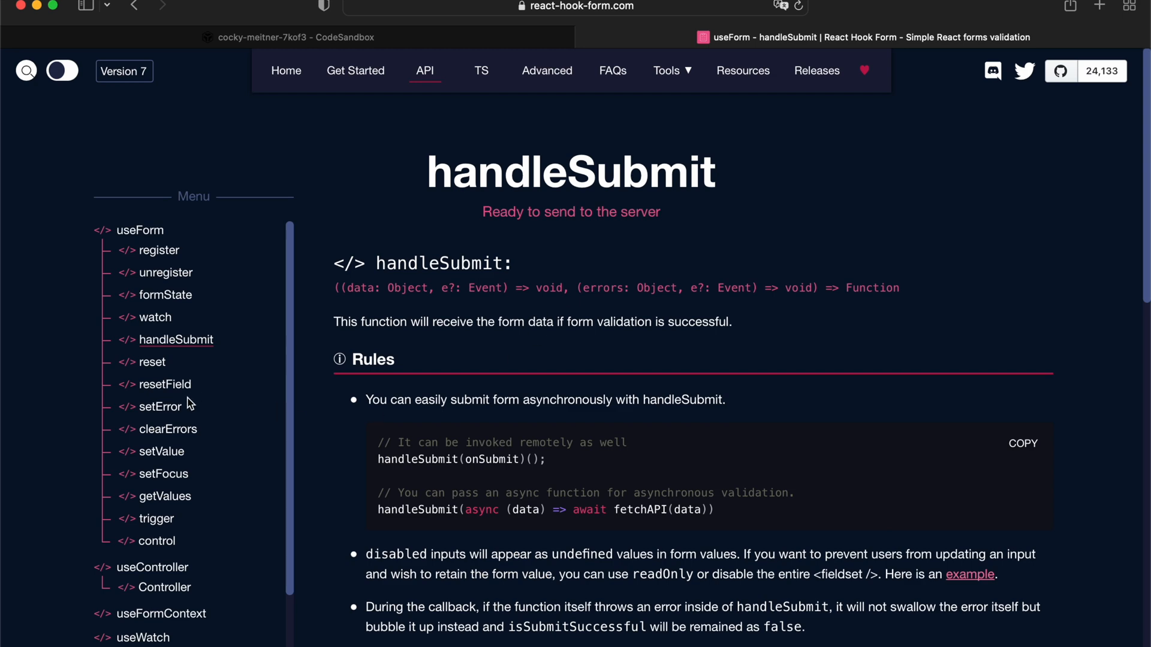
mouse_move(168, 414)
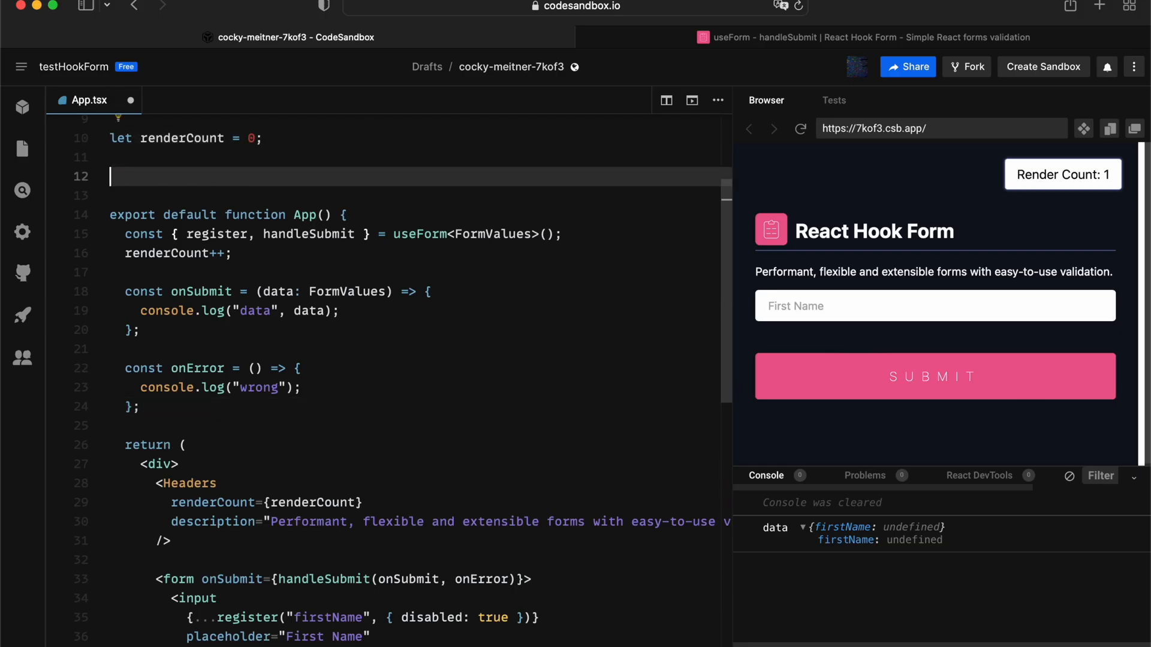
- Add sleep(ms: number), await sleep(1000) in async onSubmit, then submit 'asdasdasd'
scroll(down, 3)
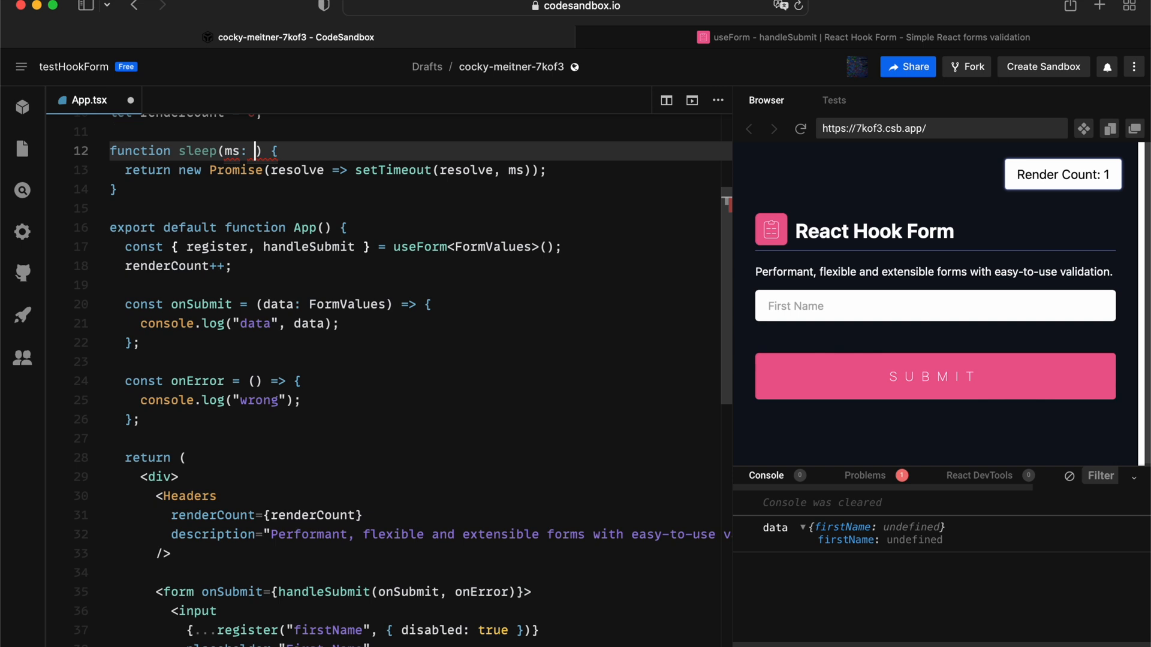
text(number)
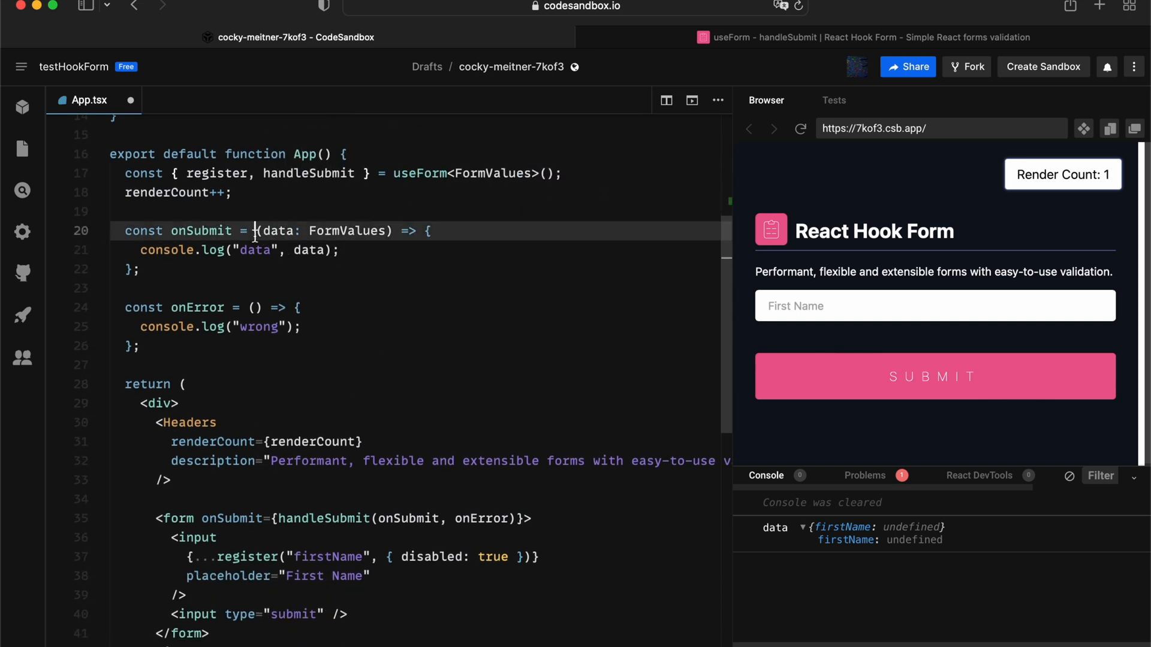
text(async)
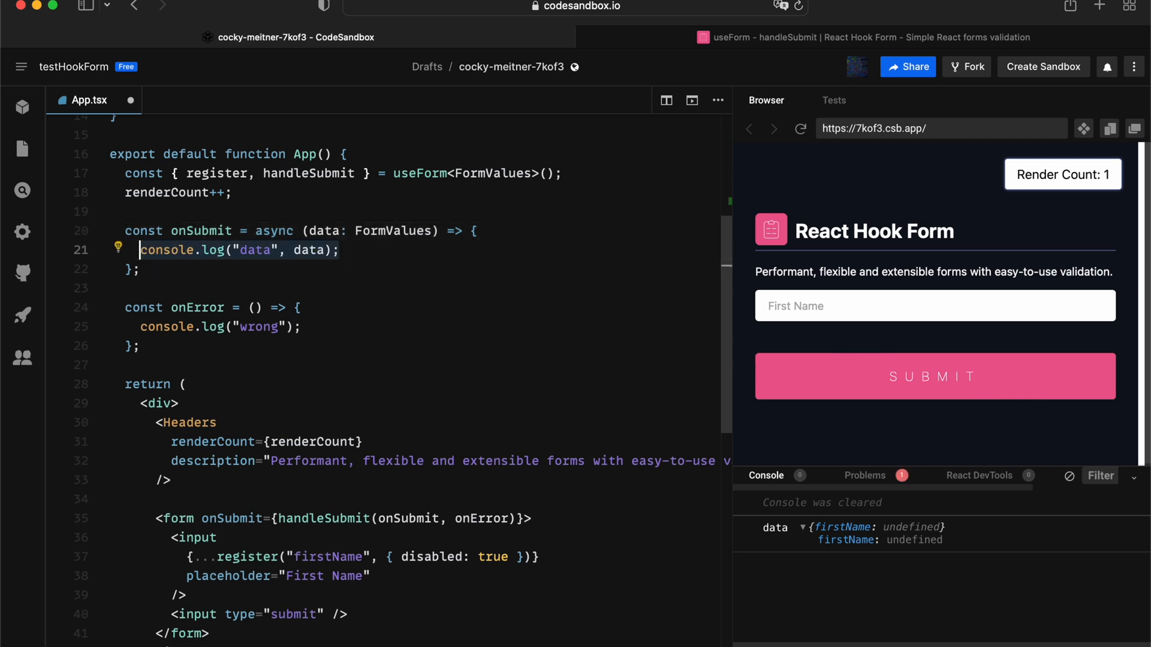
text(sleep(1000))
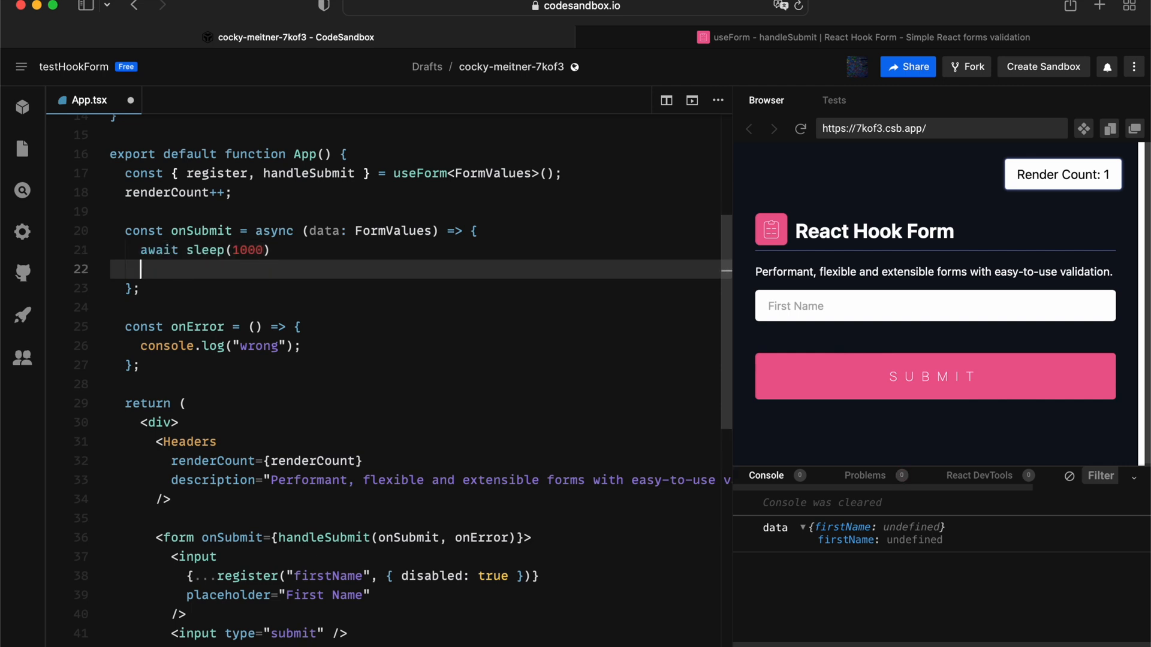
text(console.log(data);)
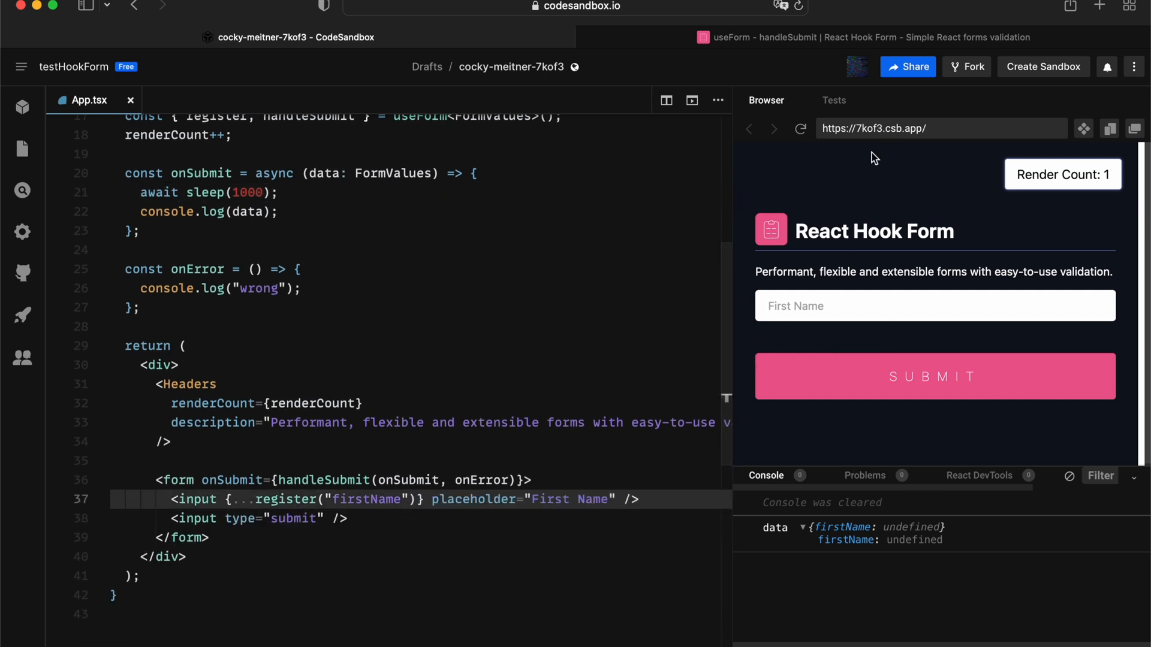
text(asdasdasd)
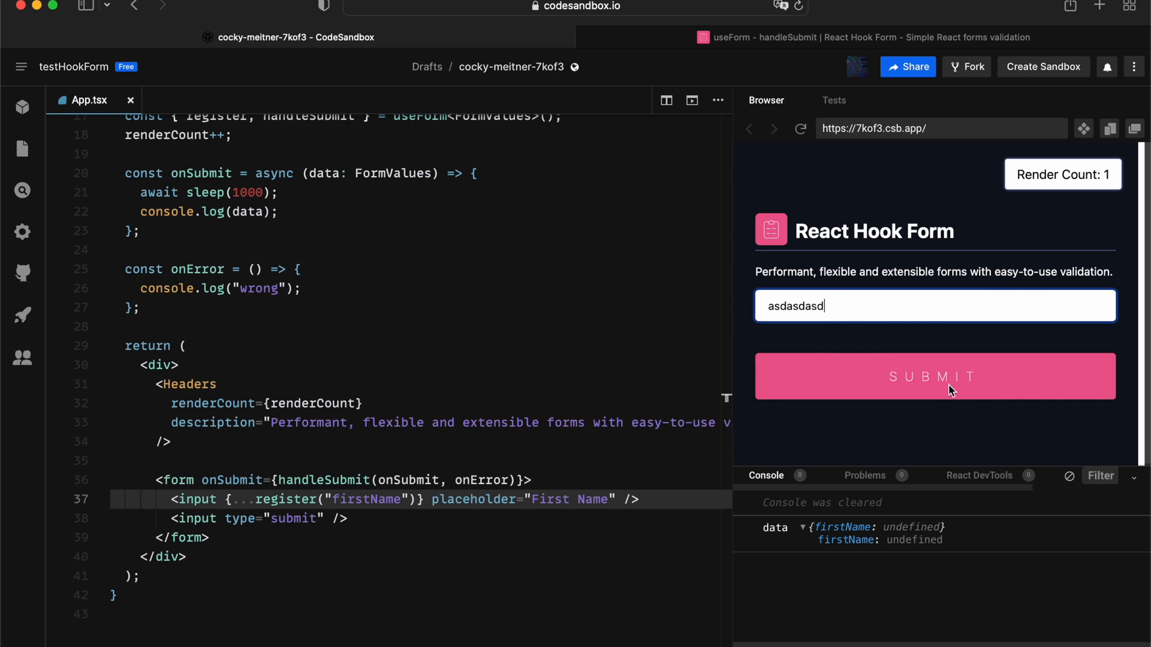
click(934, 377)
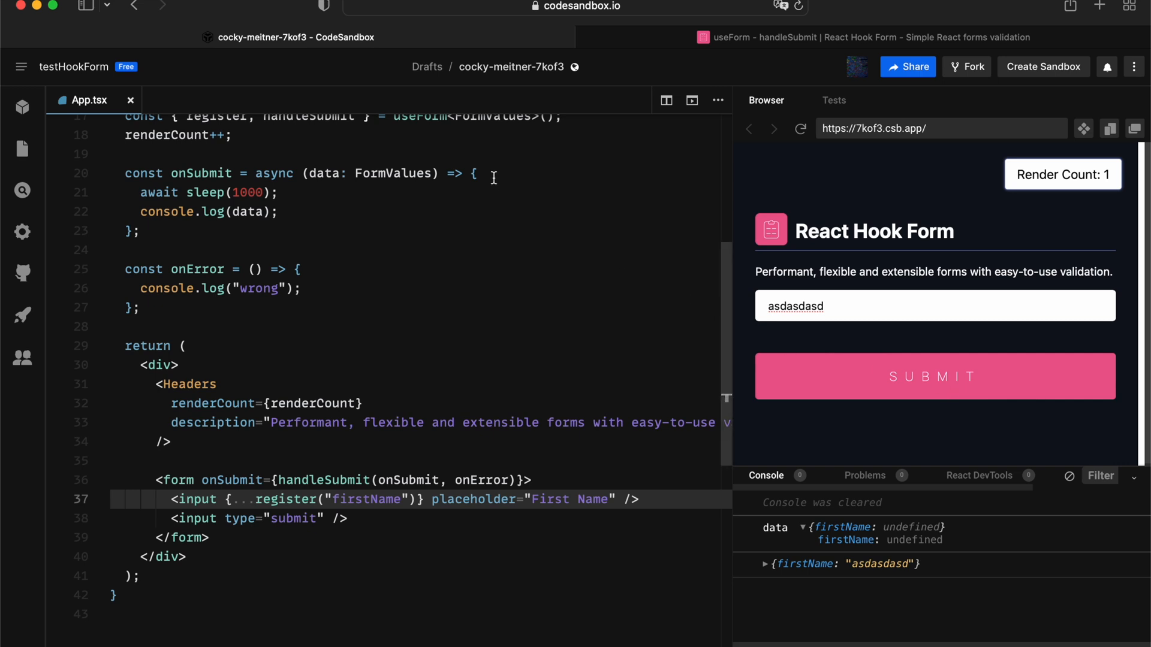
- Add try/catch calling setError('service', serviceSideError, 'something is wrong'), then throw new Error instead
text(try {)
text(})
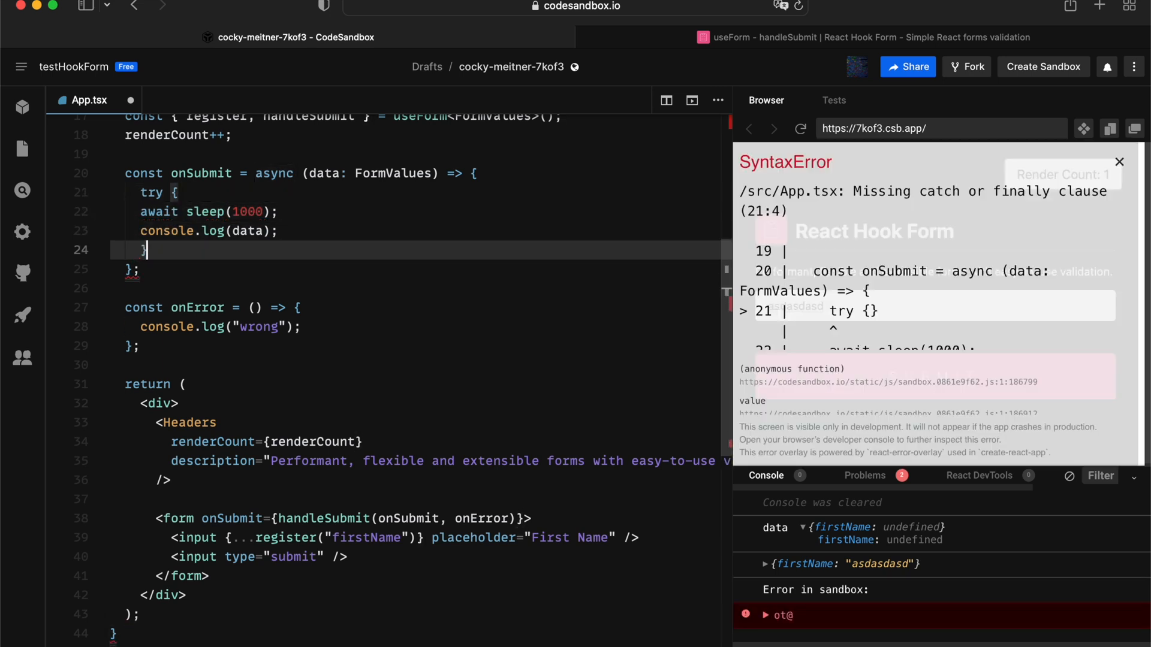
text(catch(e))
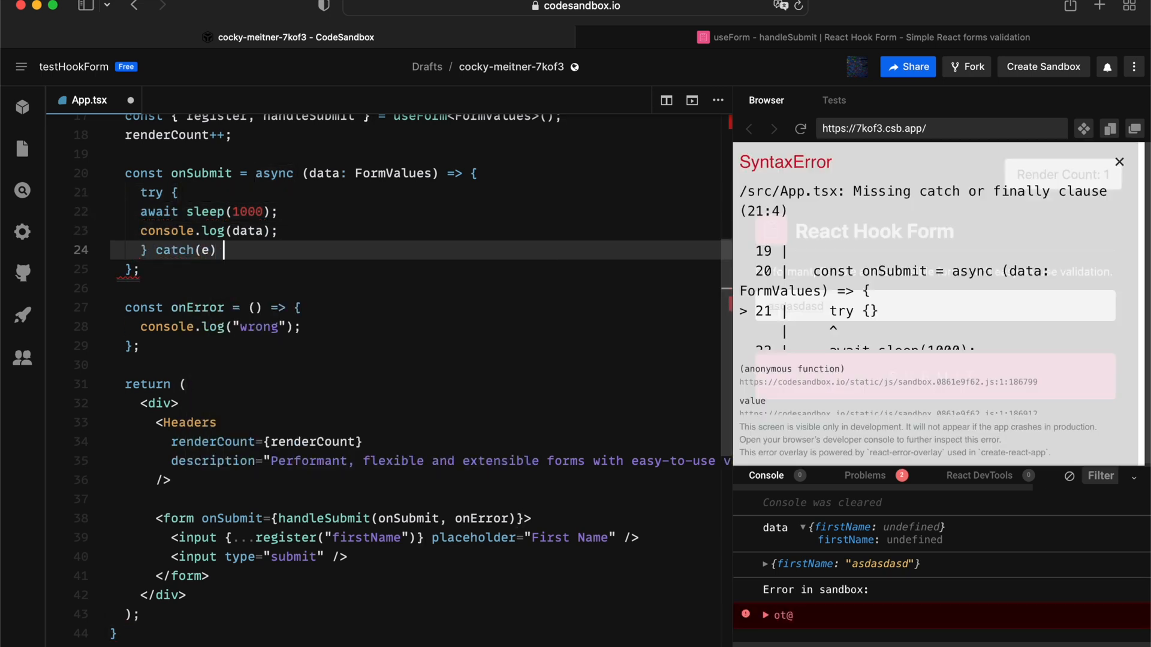
text(setError)
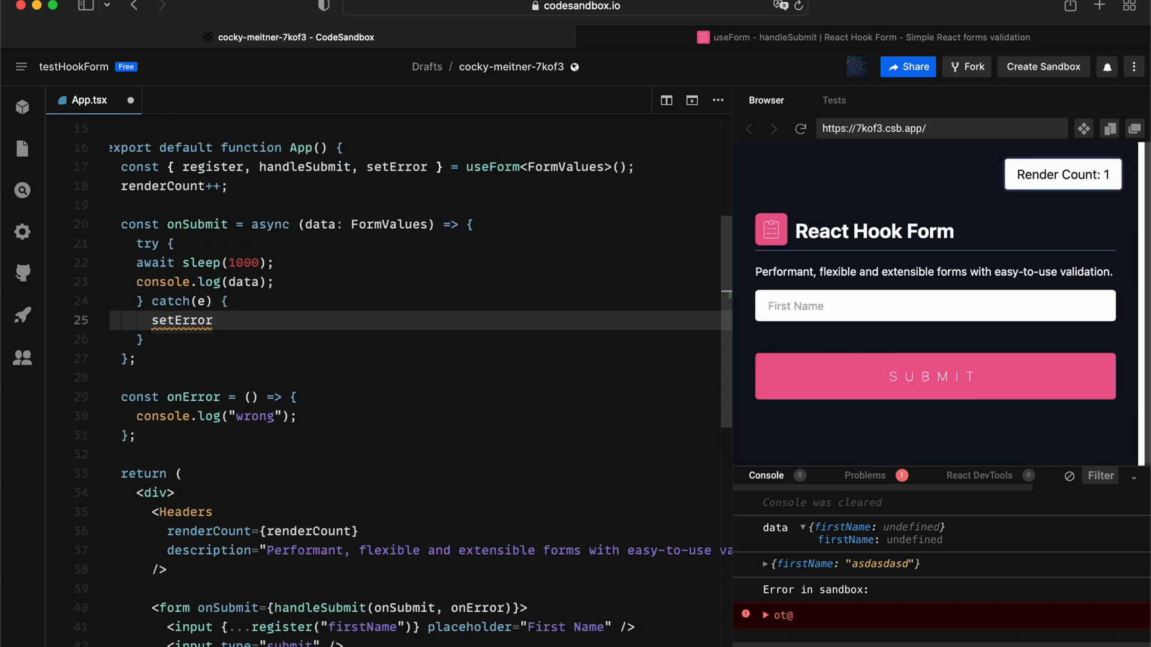
text(('serv'))
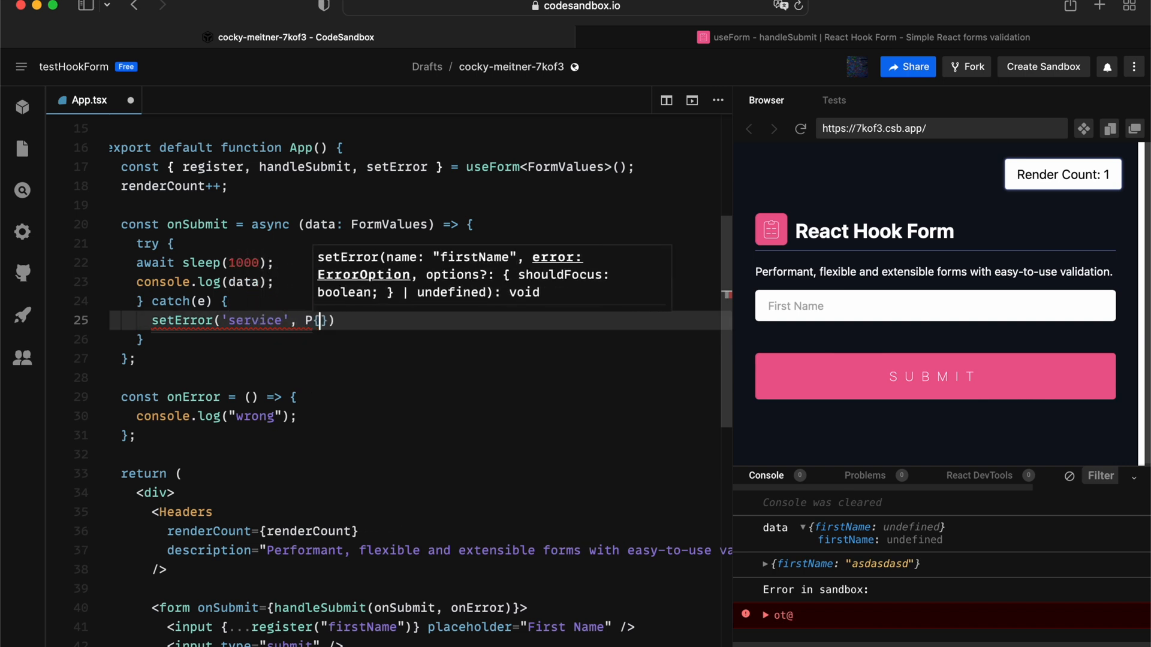
text(type: 'serviceSideErro)
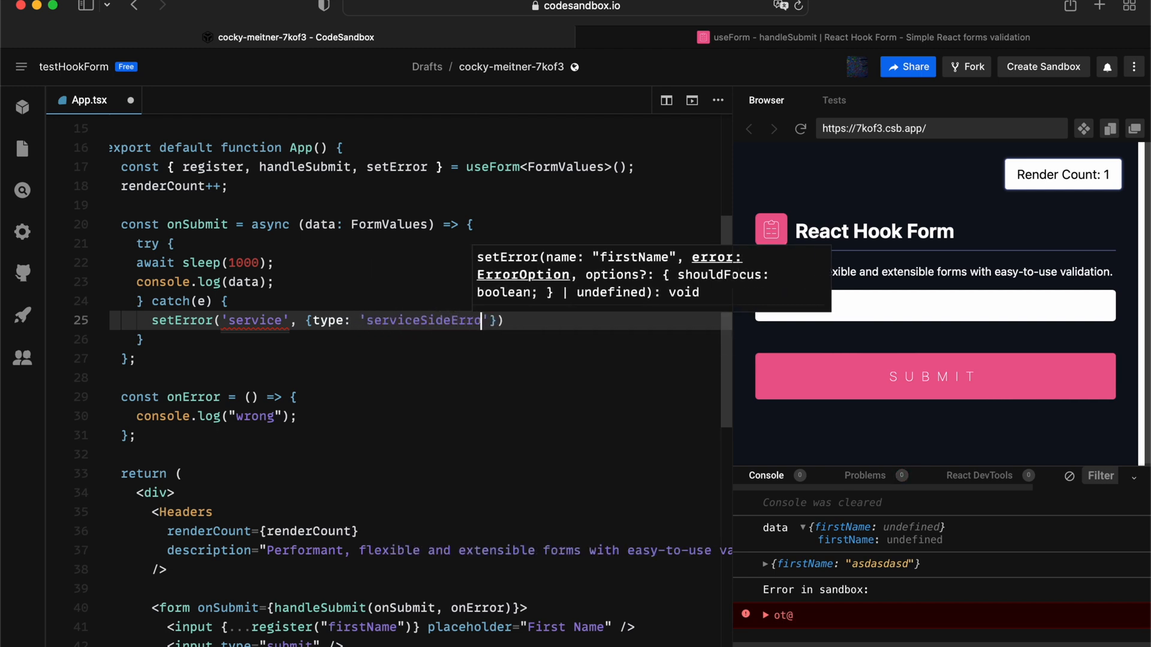
text(, message: ')
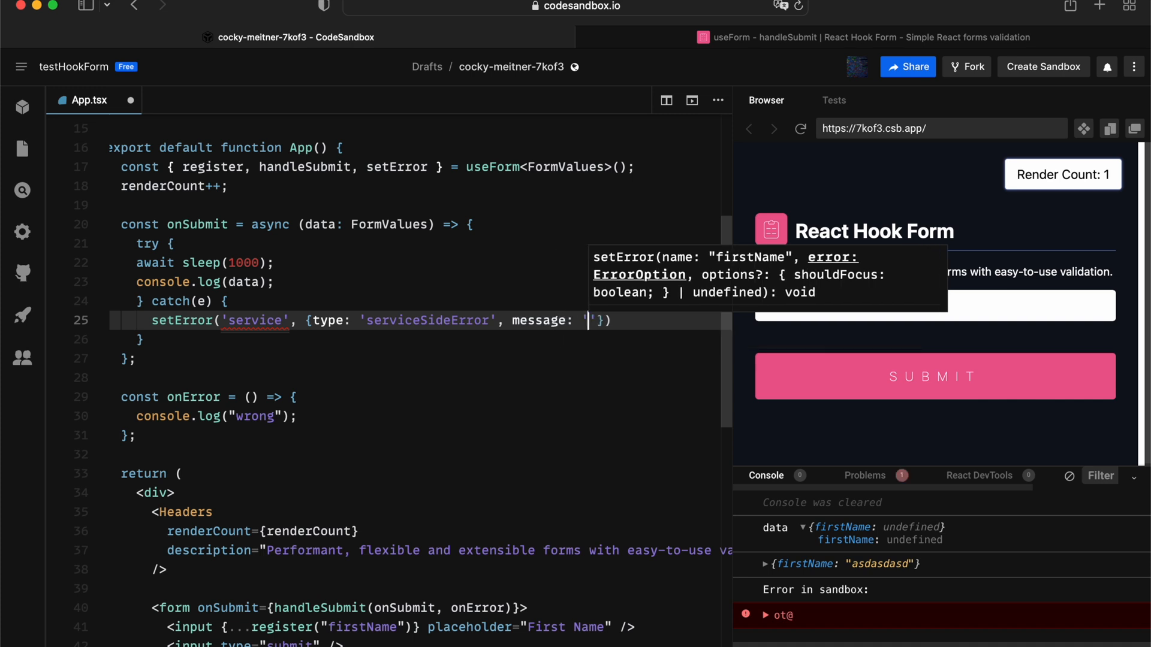
text(something is wrong")
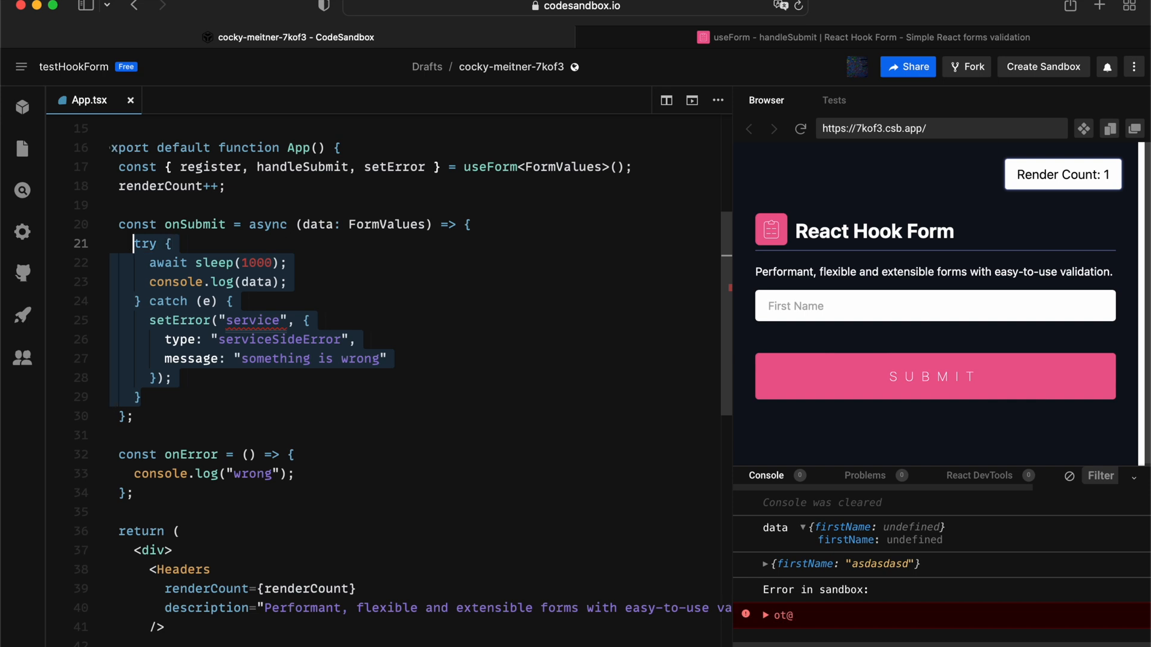
text(throw)
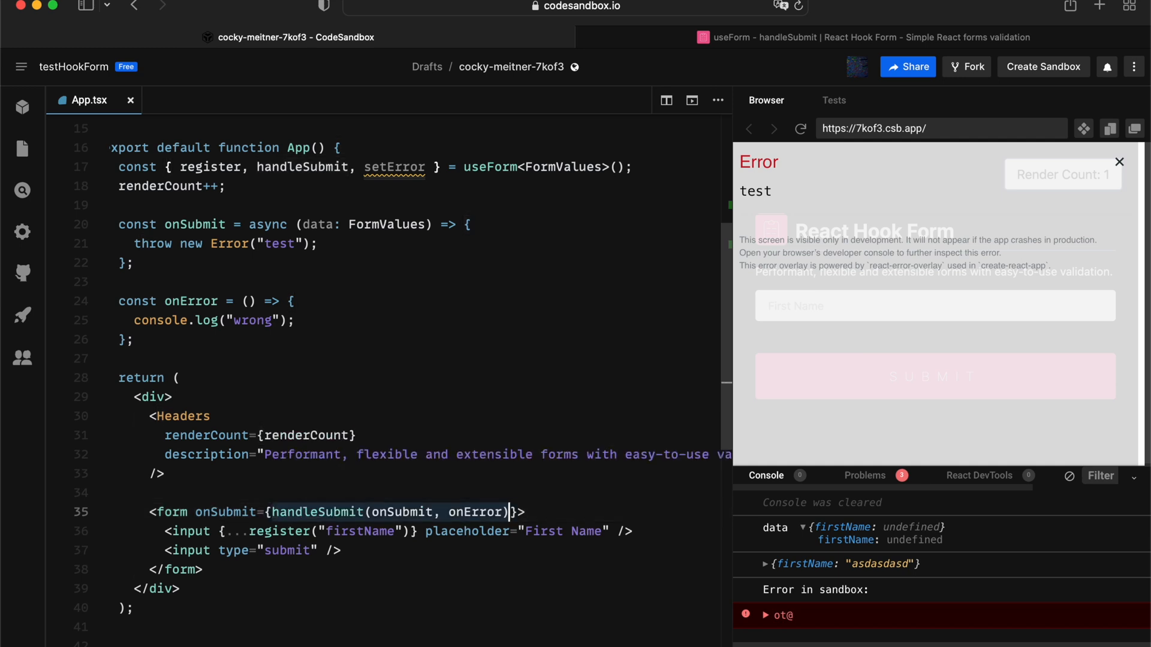
- Wrap the form's onSubmit as (e) => handleSubmit(onSubmit, onError)(e).catch(...) logging 'e', e
text(() =>)
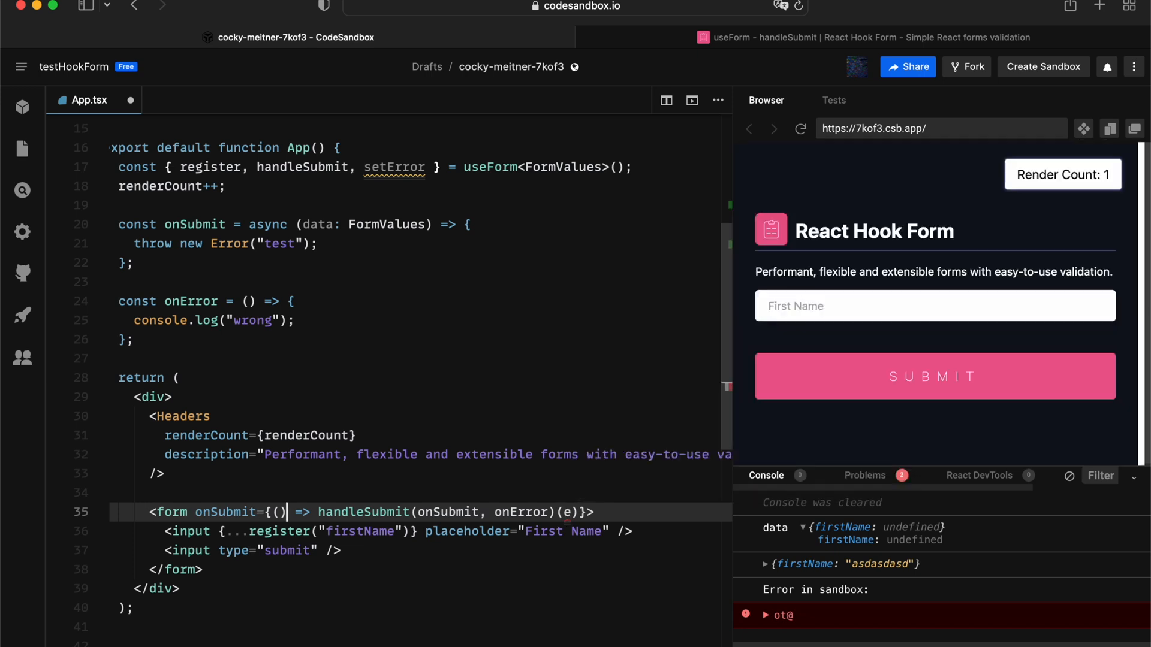
text(e)
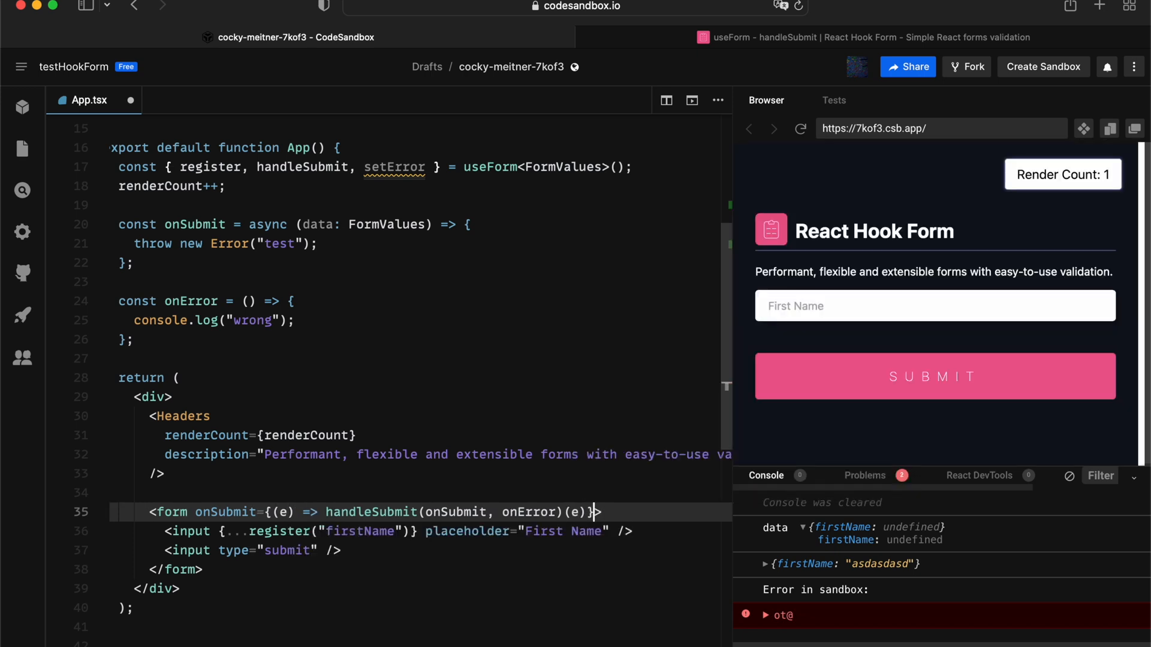
text(.catch)
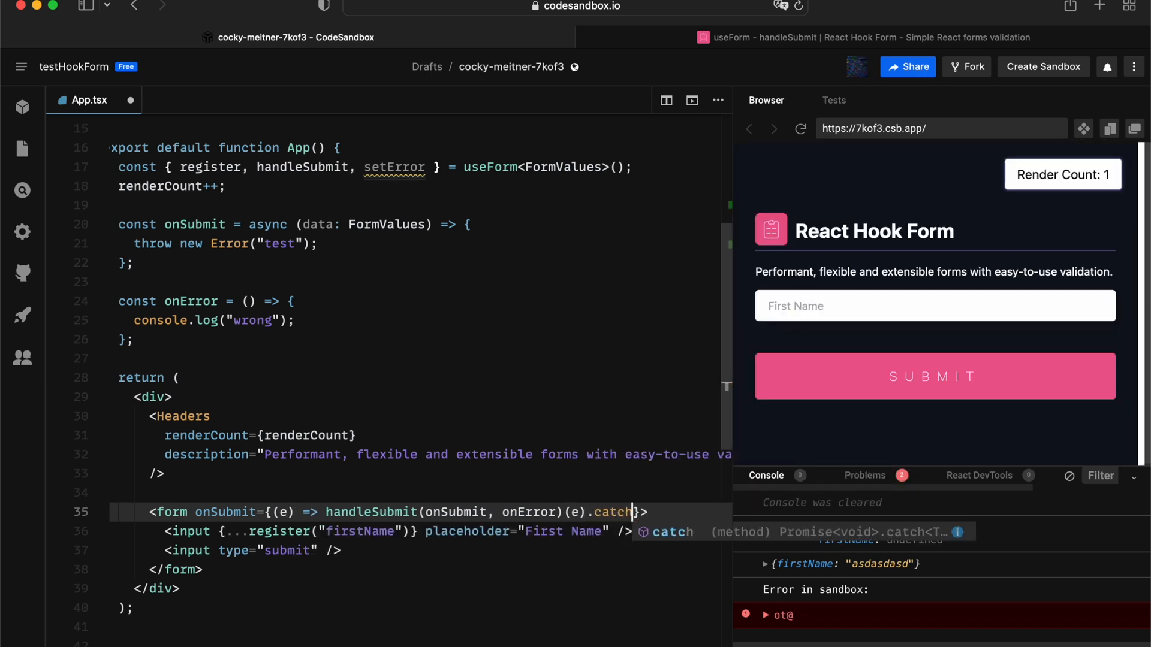
text((() => {})
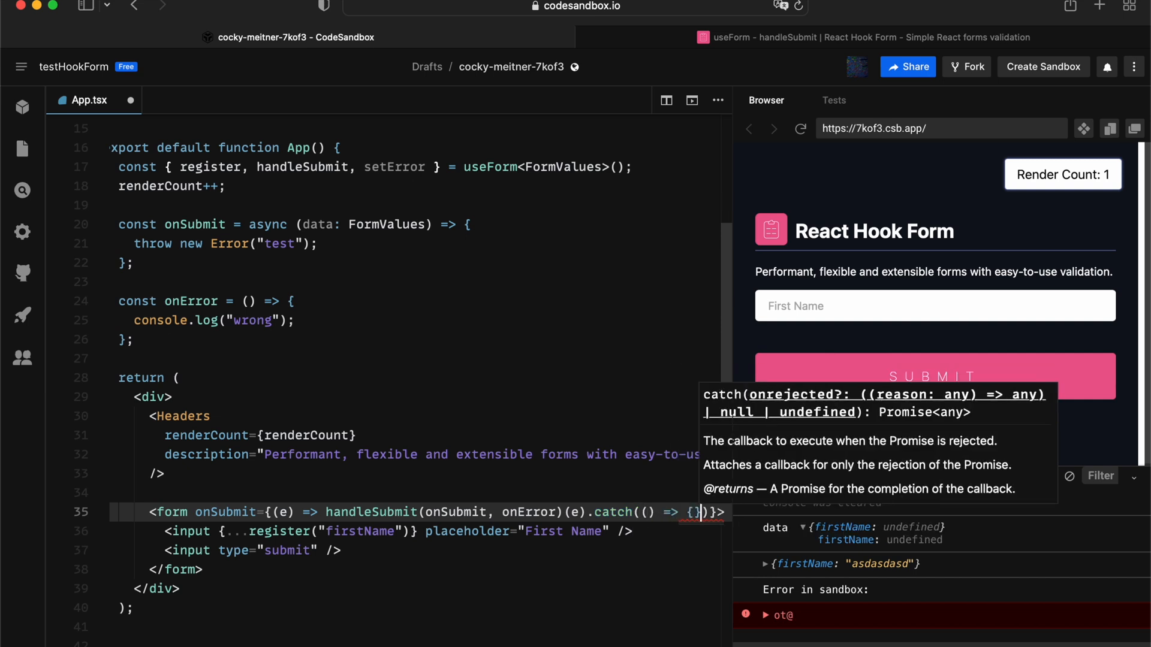
text(console.log()
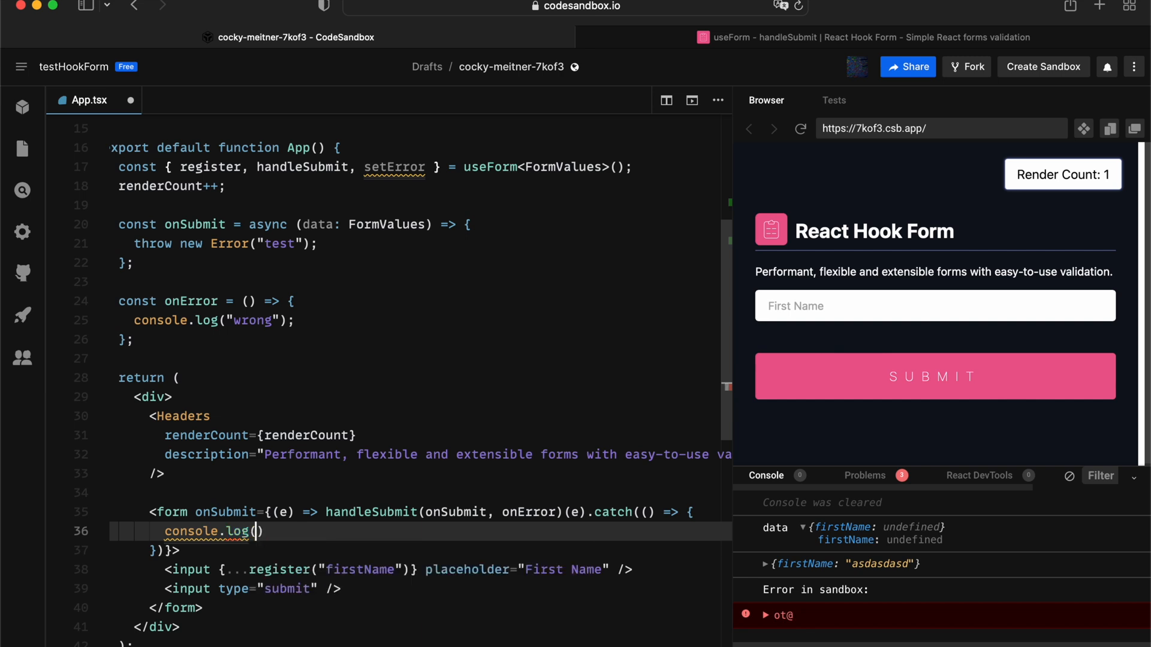
text('e', e)
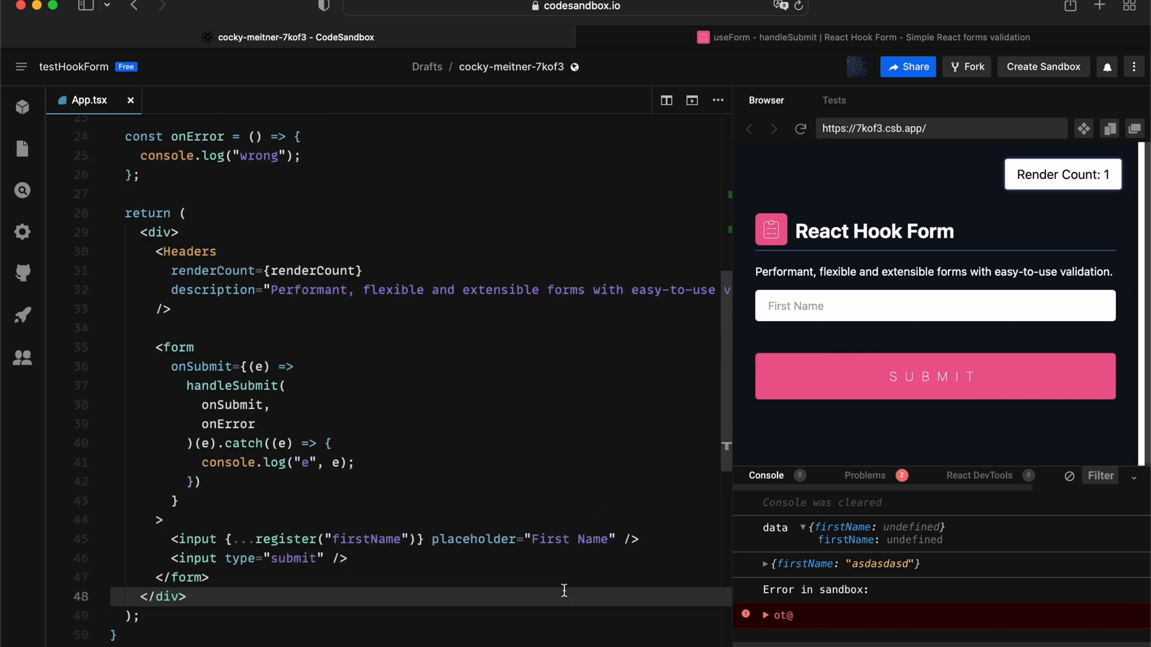
scroll(down, 3)
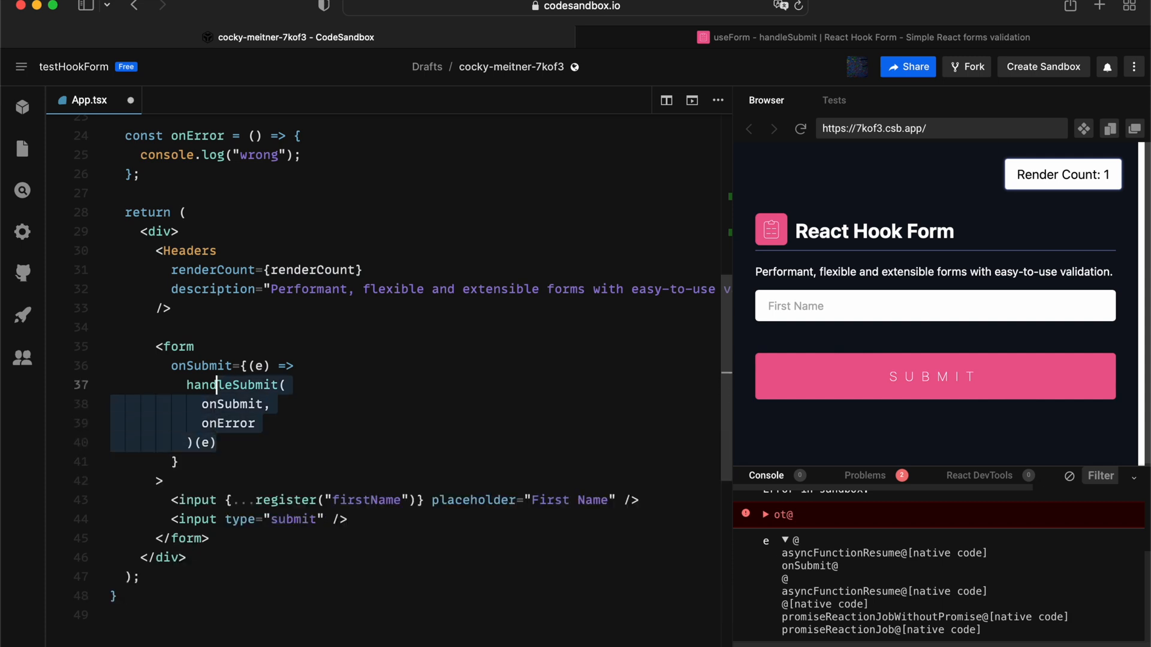
- Replace the form's onSubmit with a type="button" Fake Submit calling handleSubmit(onSubmit, onError)(e), then test it
key(Backspace)
text(<button></butt)
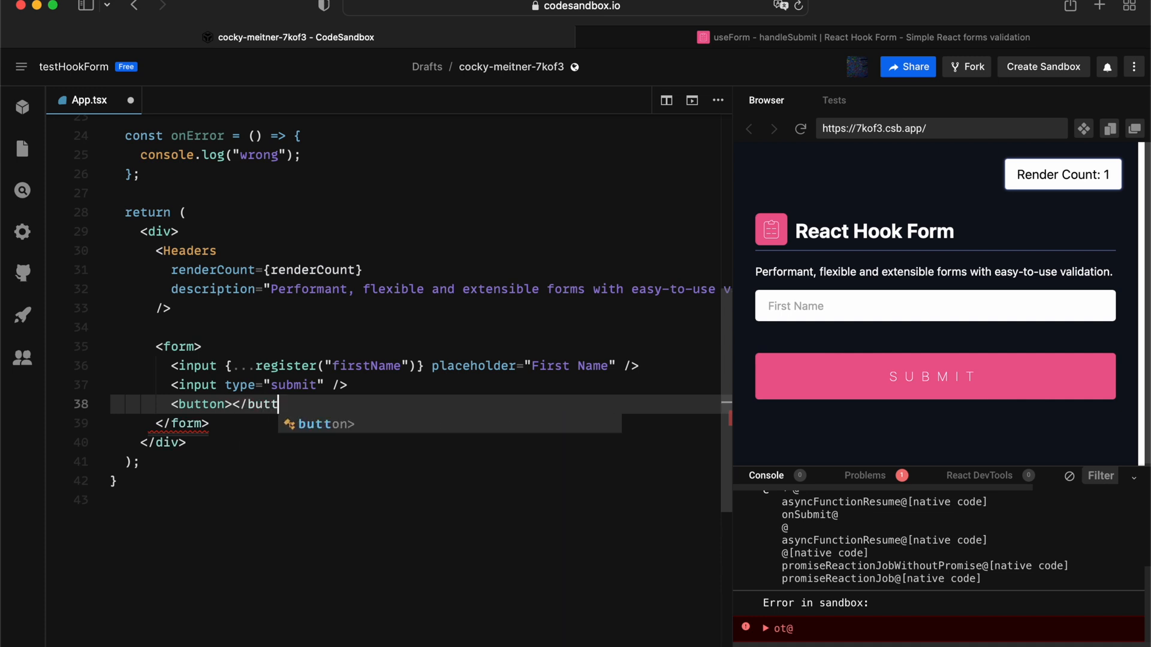
text(Fake Submi)
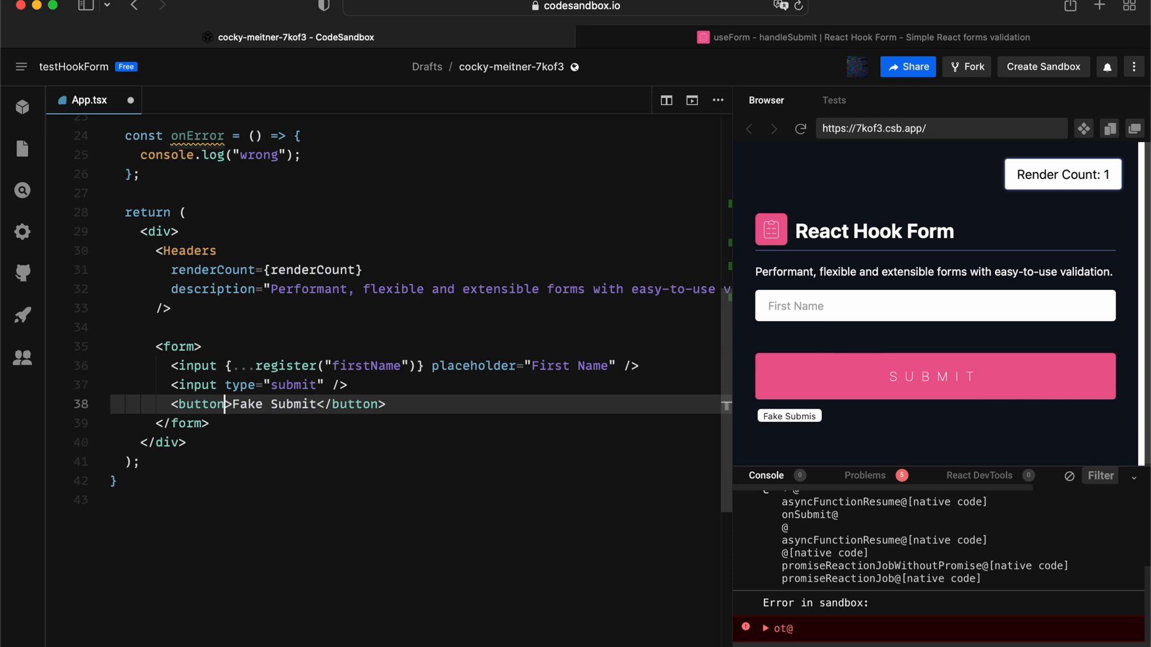
text(type="button)
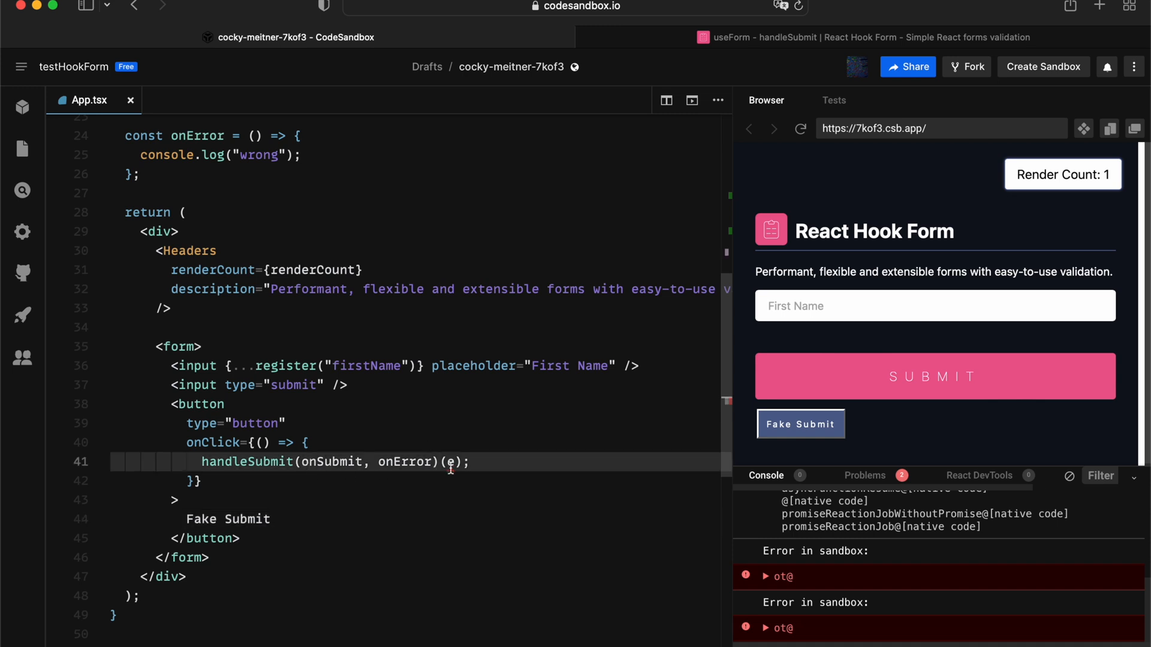
key(Backspace)
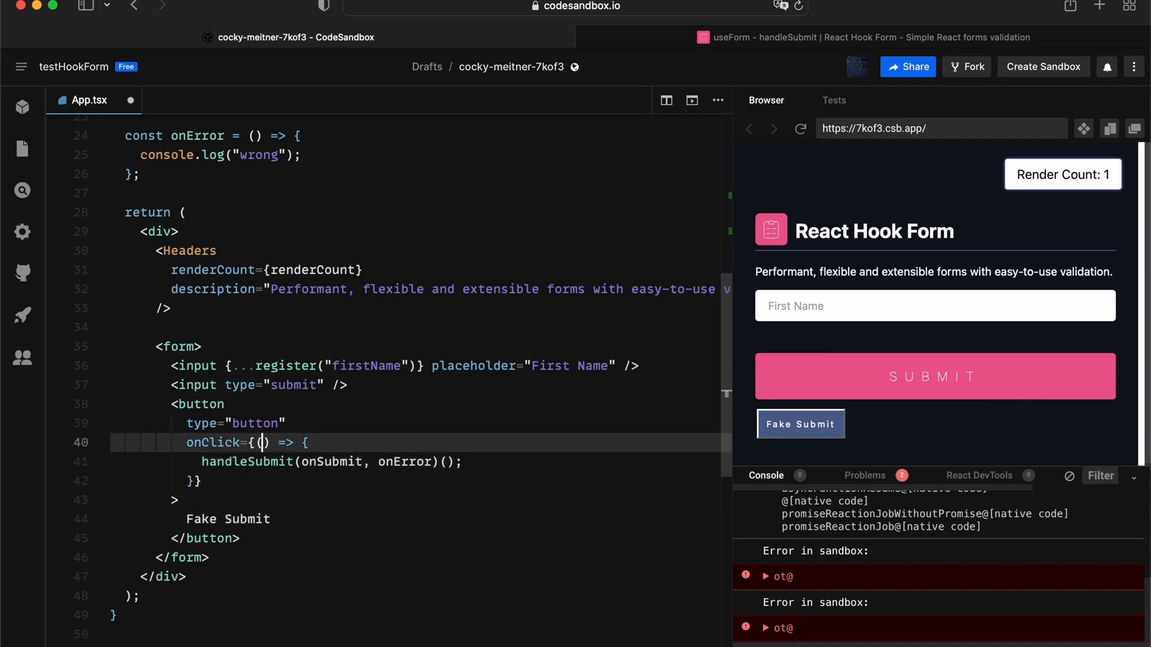
text(e)
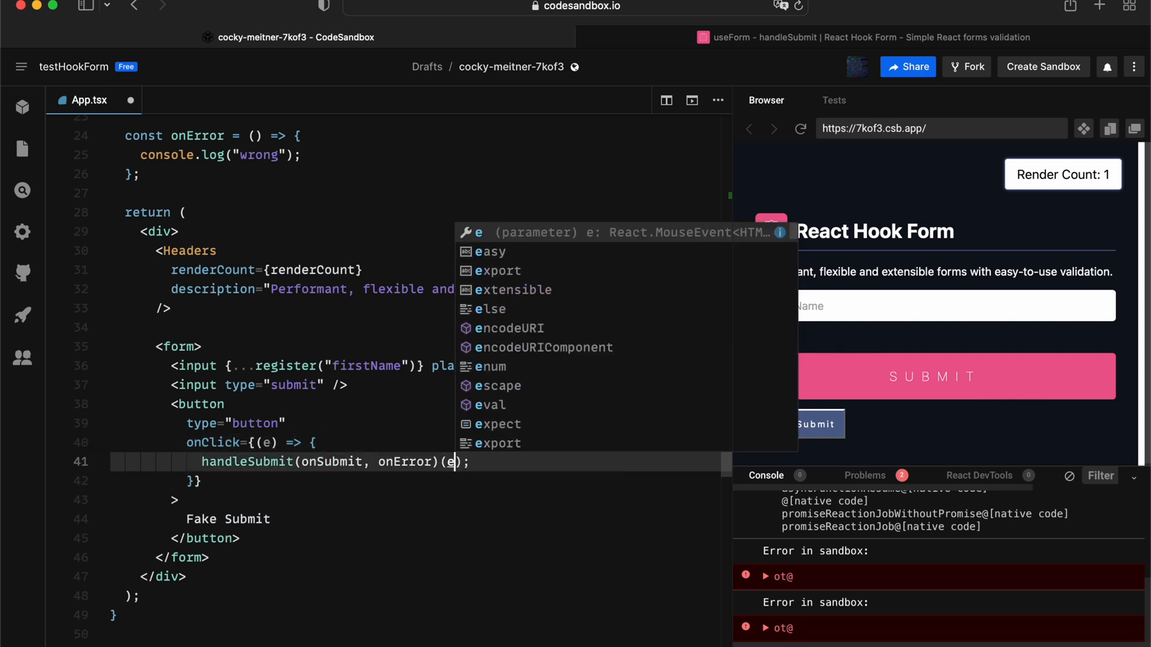
text(asdasd)
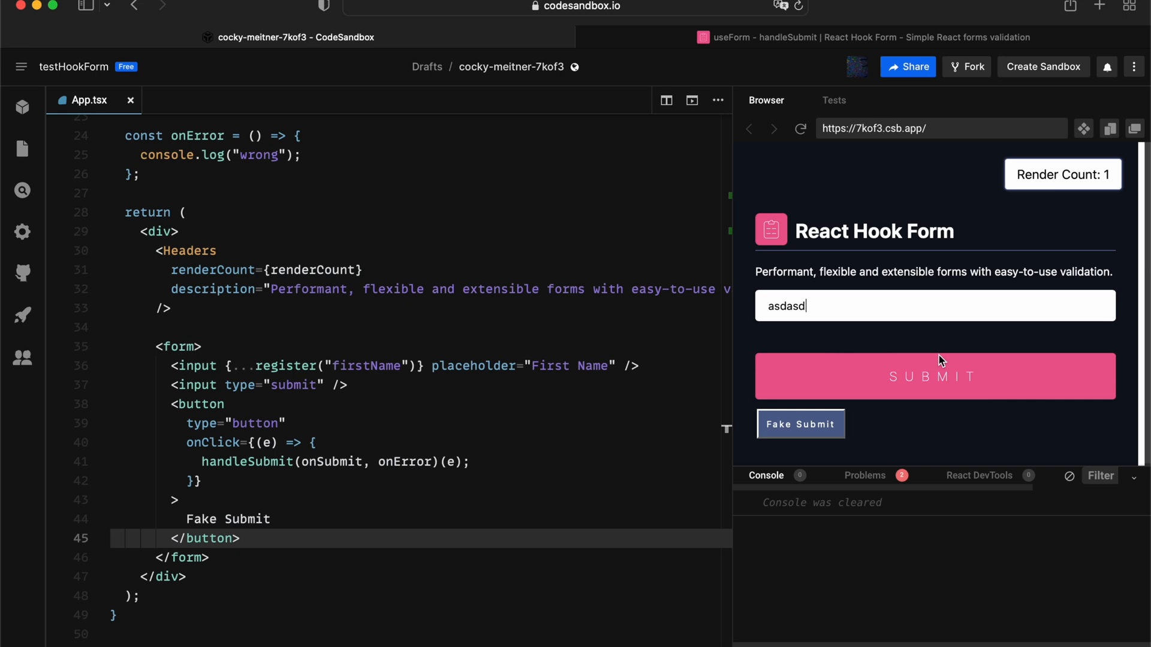
click(801, 424)
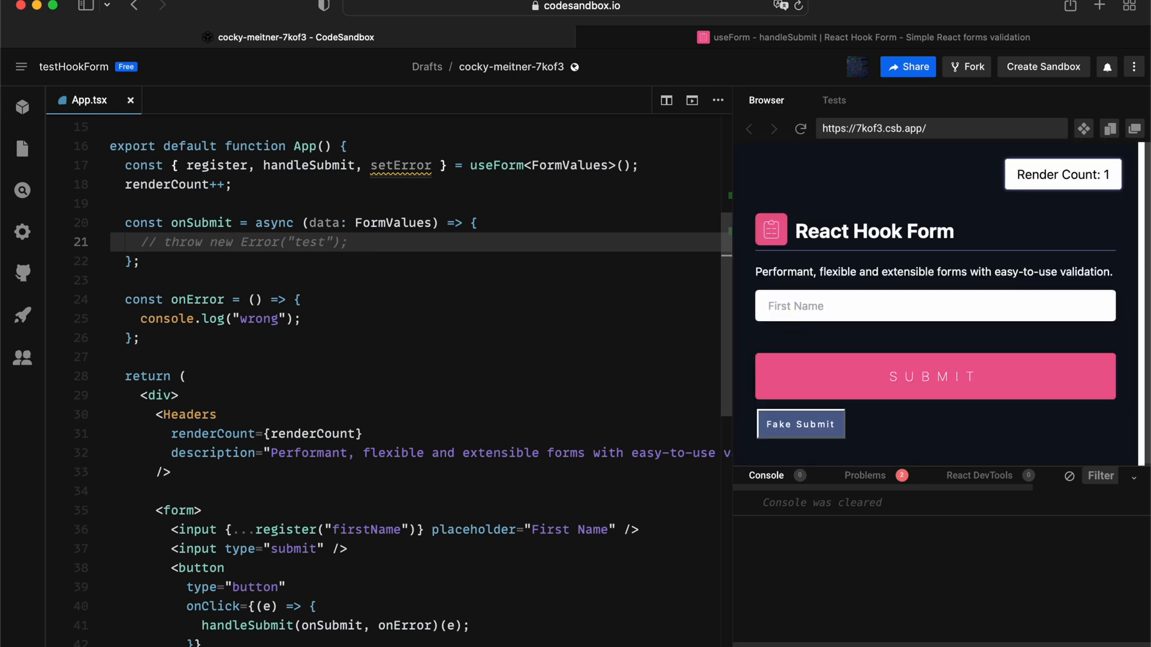
- Add console.log(data) to onSubmit, select the Fake Submit block, and switch to the handleSubmit docs
text(console.log(da)
click(936, 306)
text(aasdasd)
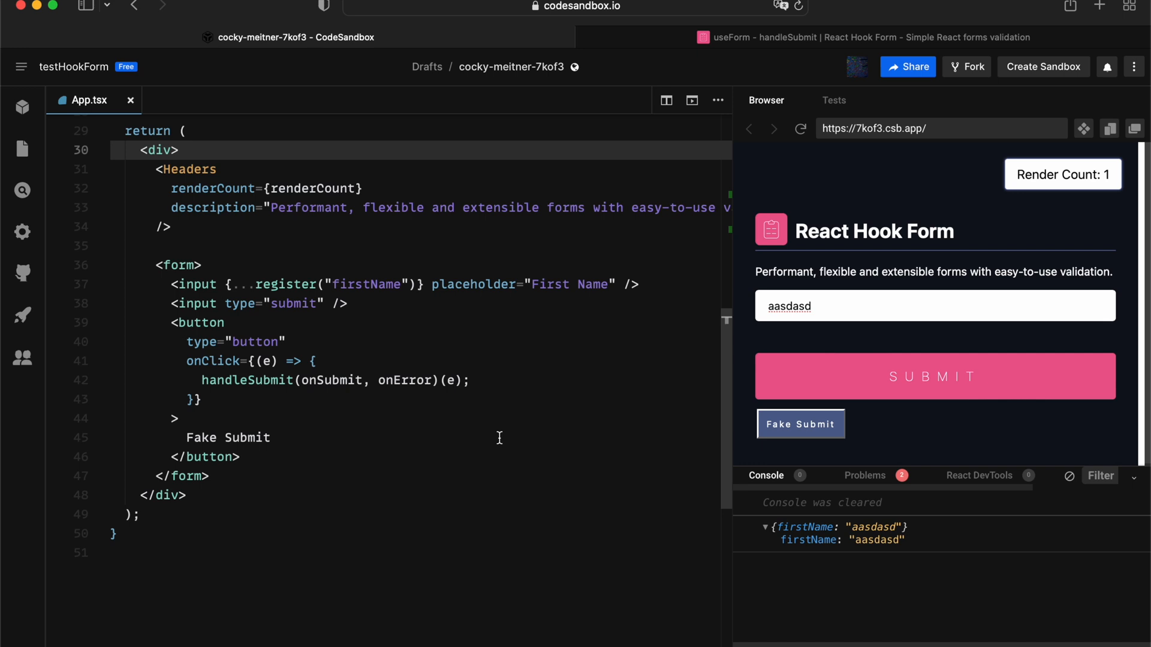
mouse_move(164, 324)
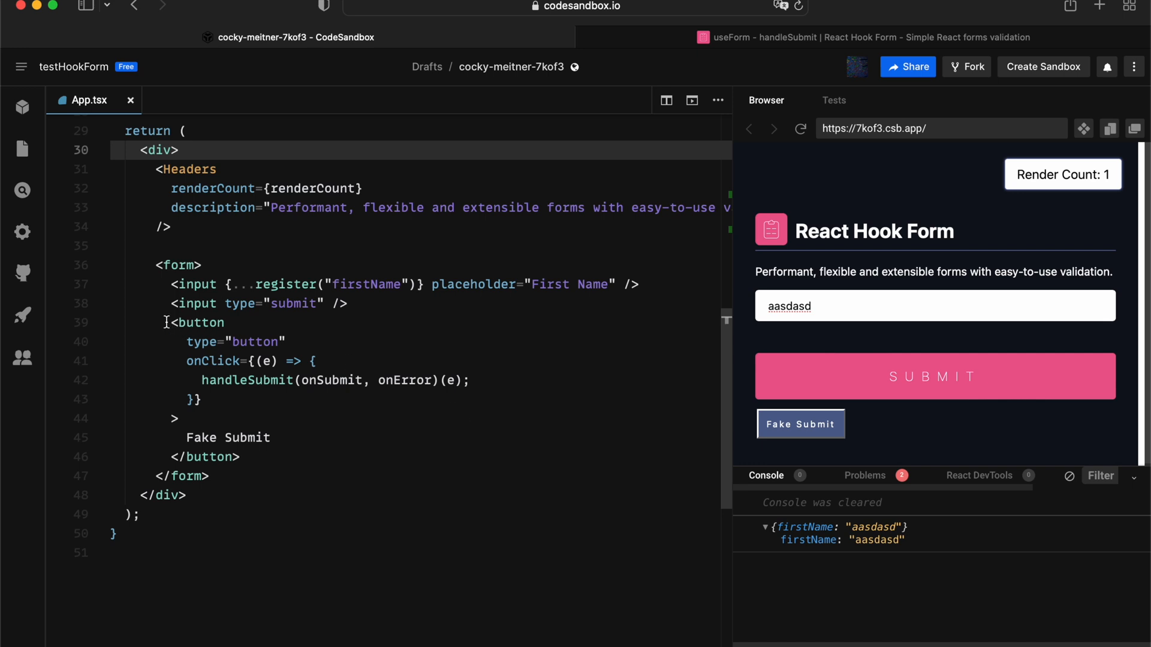
drag(164, 323, 239, 457)
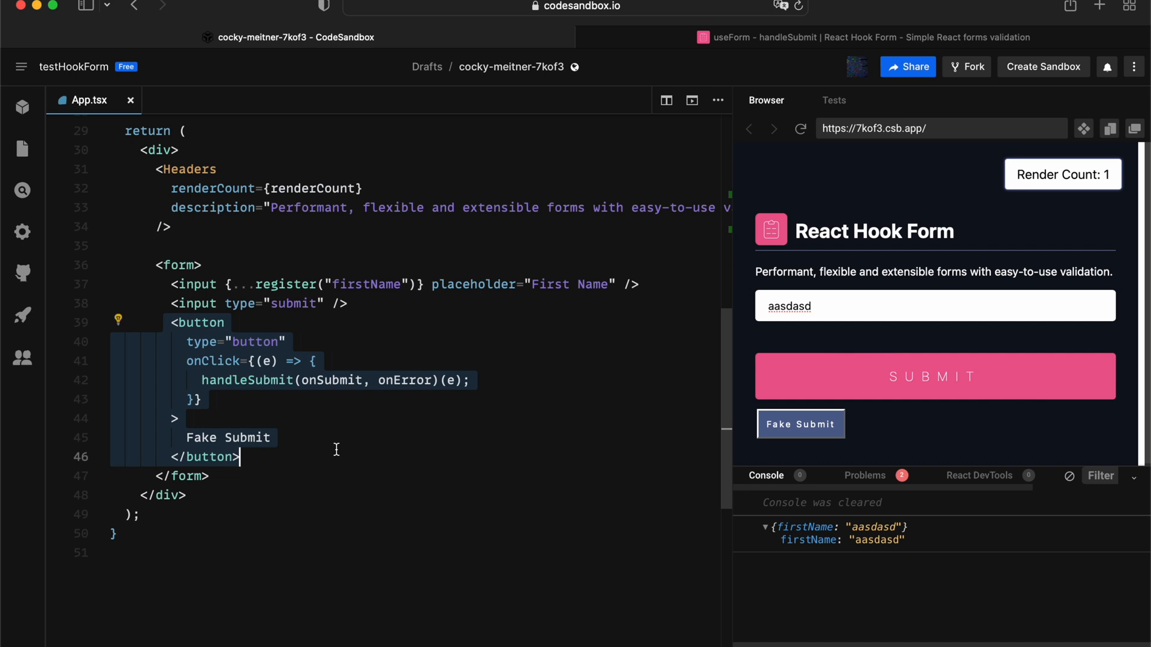
click(890, 306)
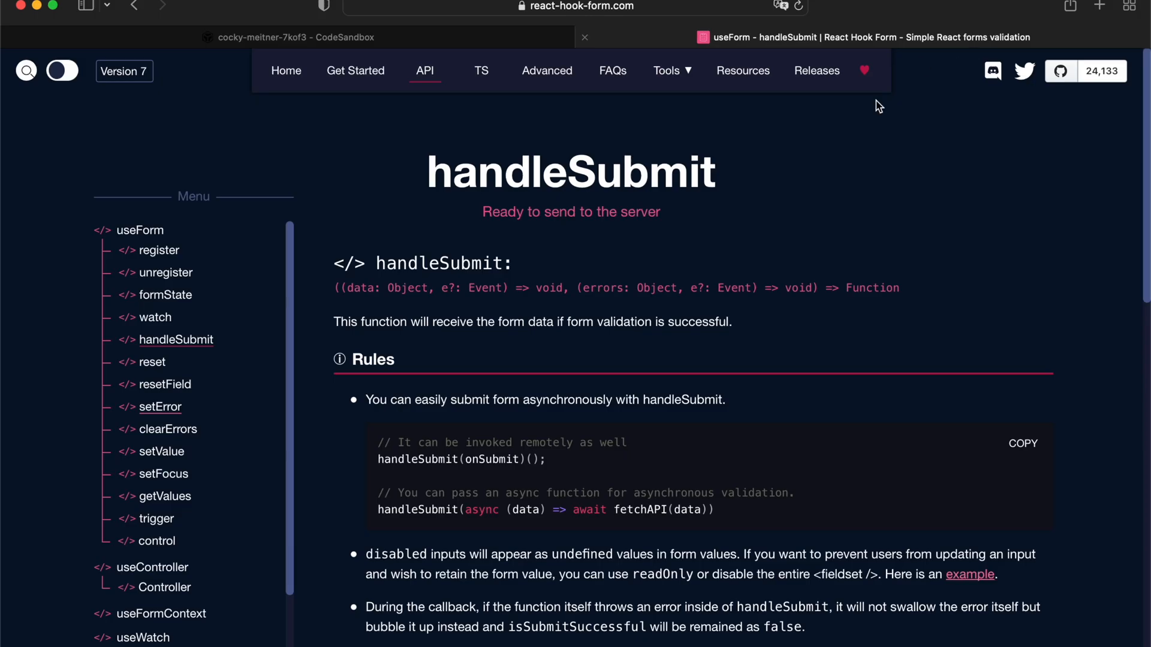
scroll(down, 3)
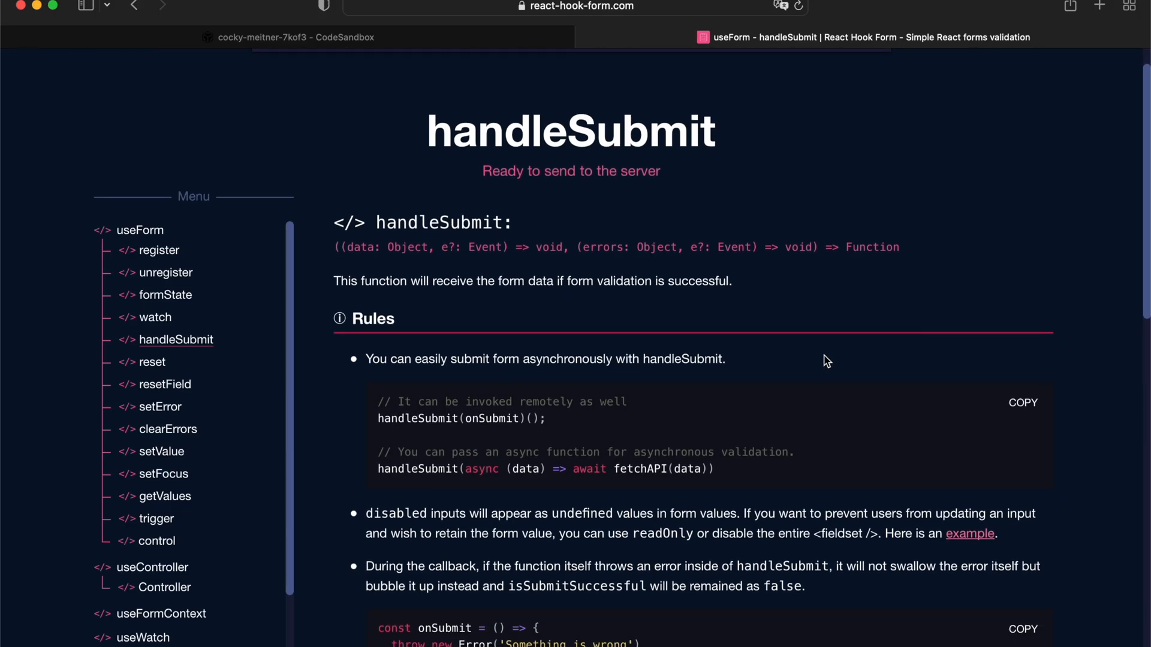
scroll(down, 3)
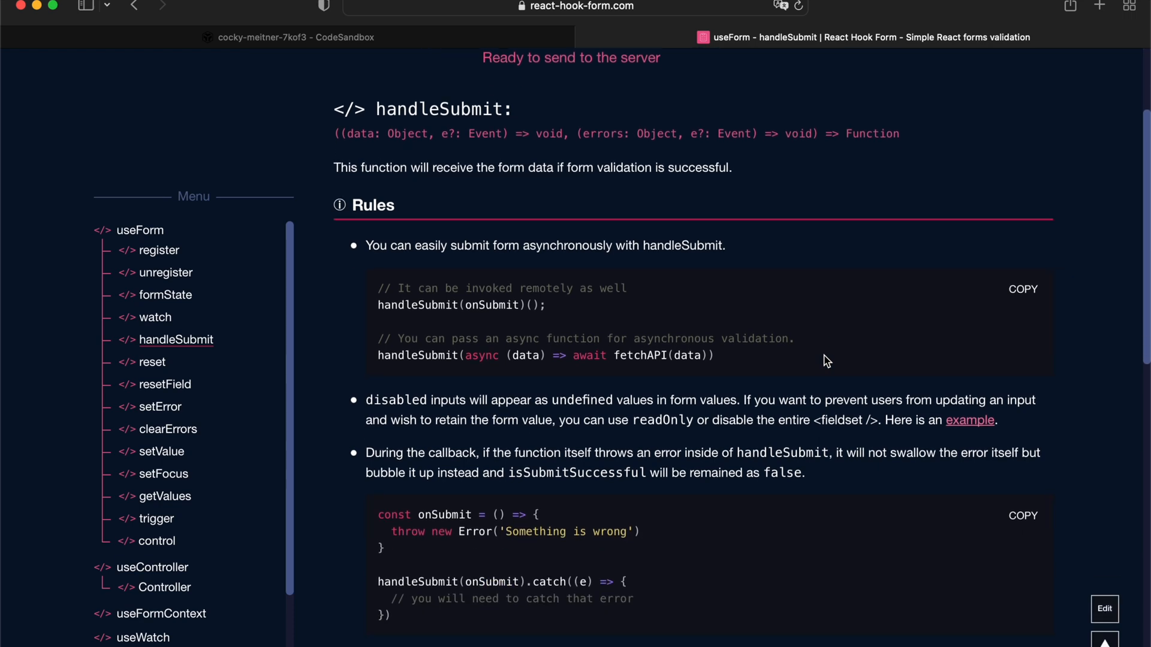
scroll(down, 3)
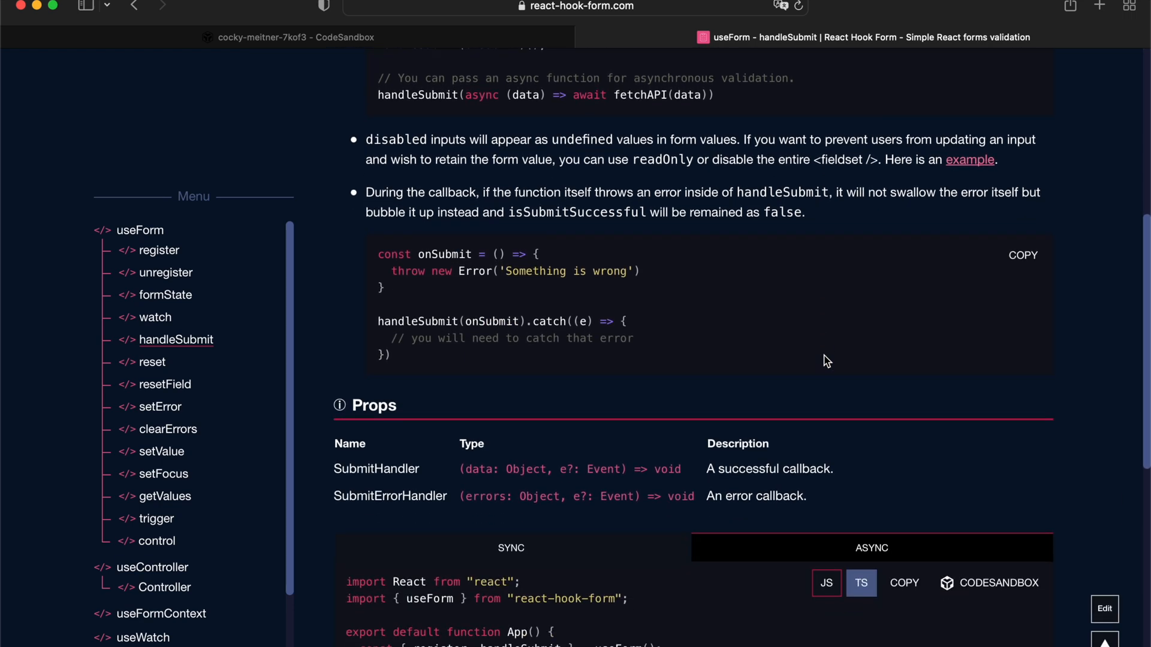
scroll(down, 3)
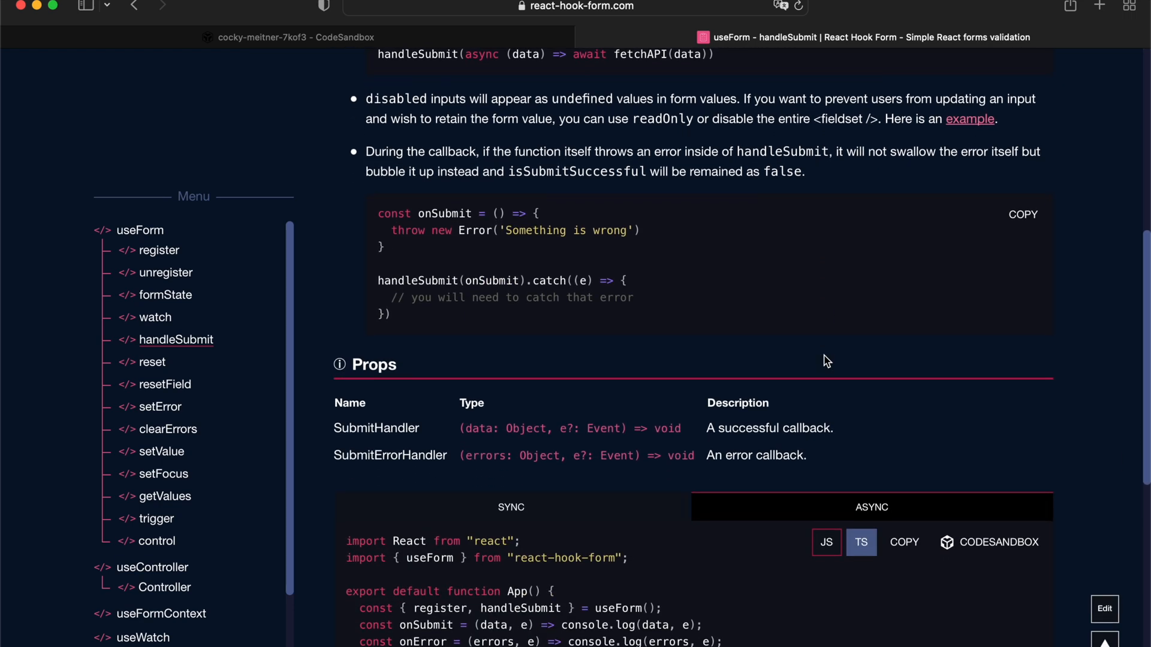
scroll(down, 3)
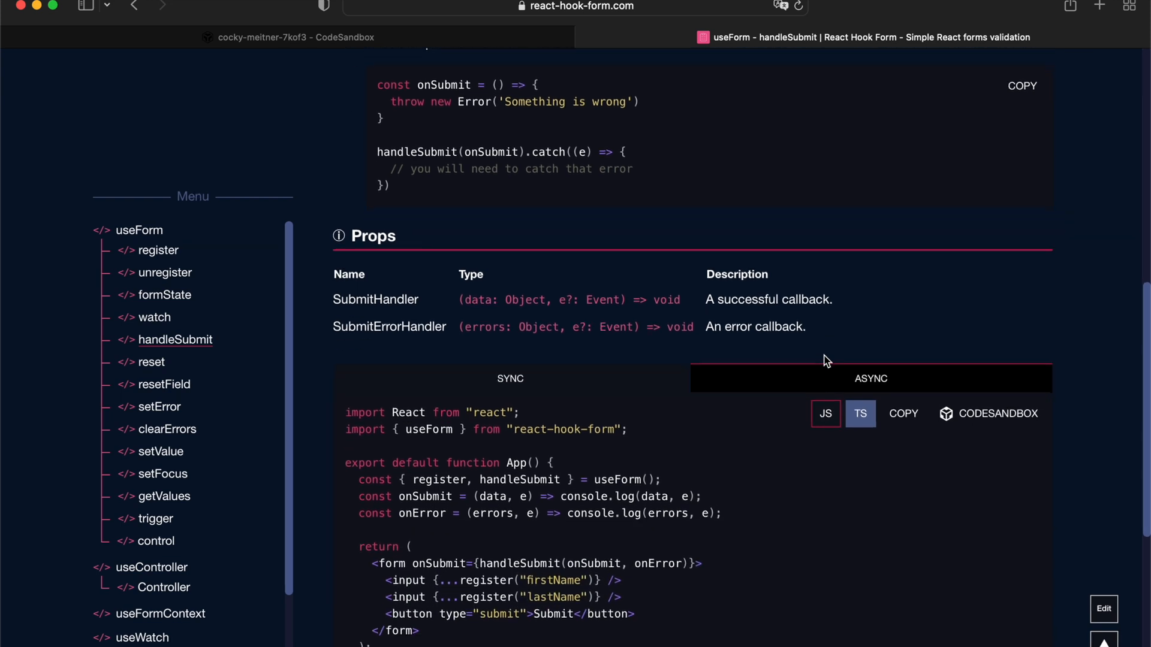